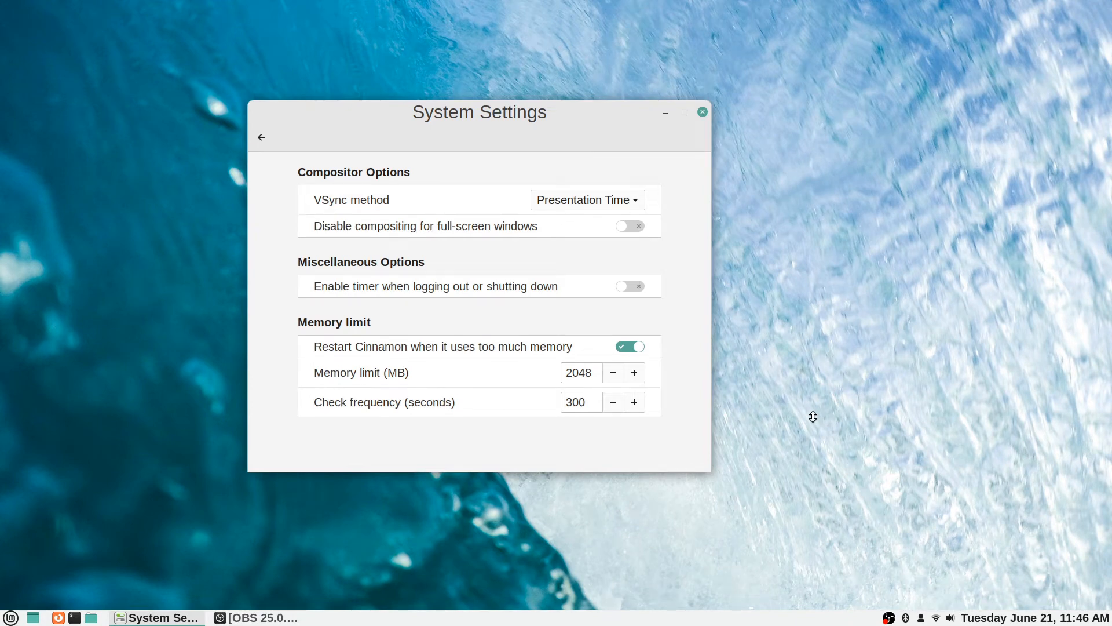
- Shift the settings window right and keep Presentation Time as the VSync method
left_click_drag(479, 112, 537, 118)
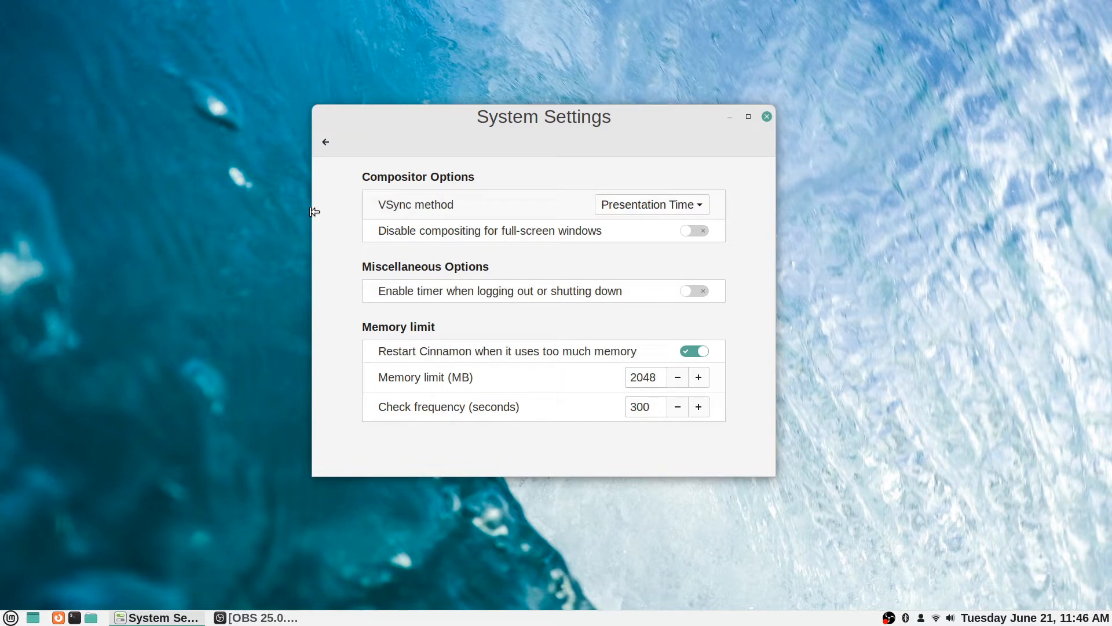
left_click(648, 205)
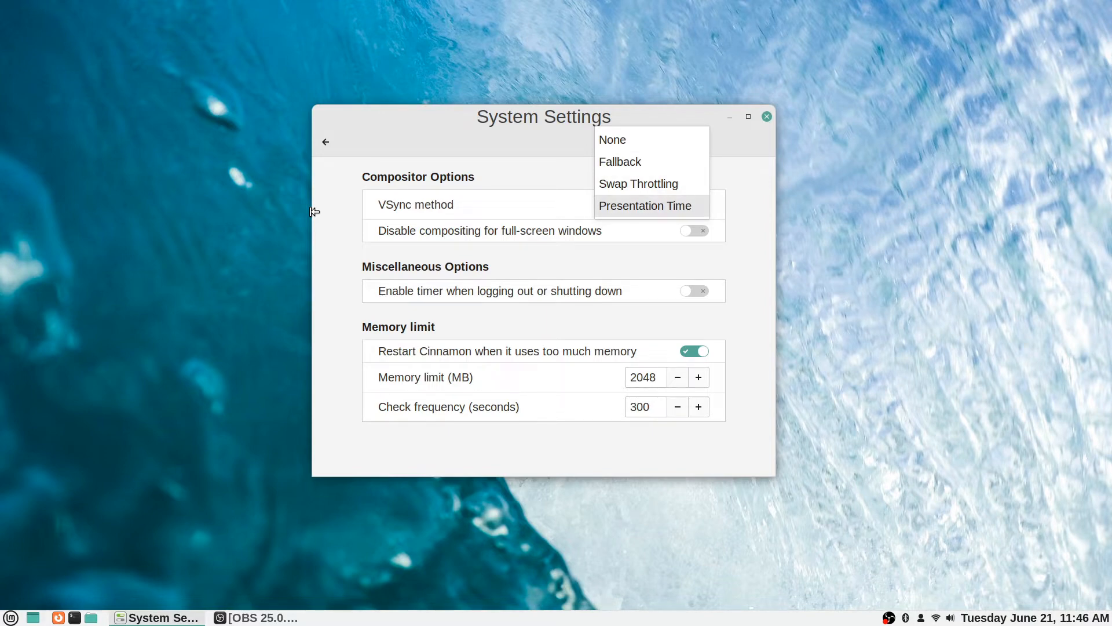
left_click(644, 205)
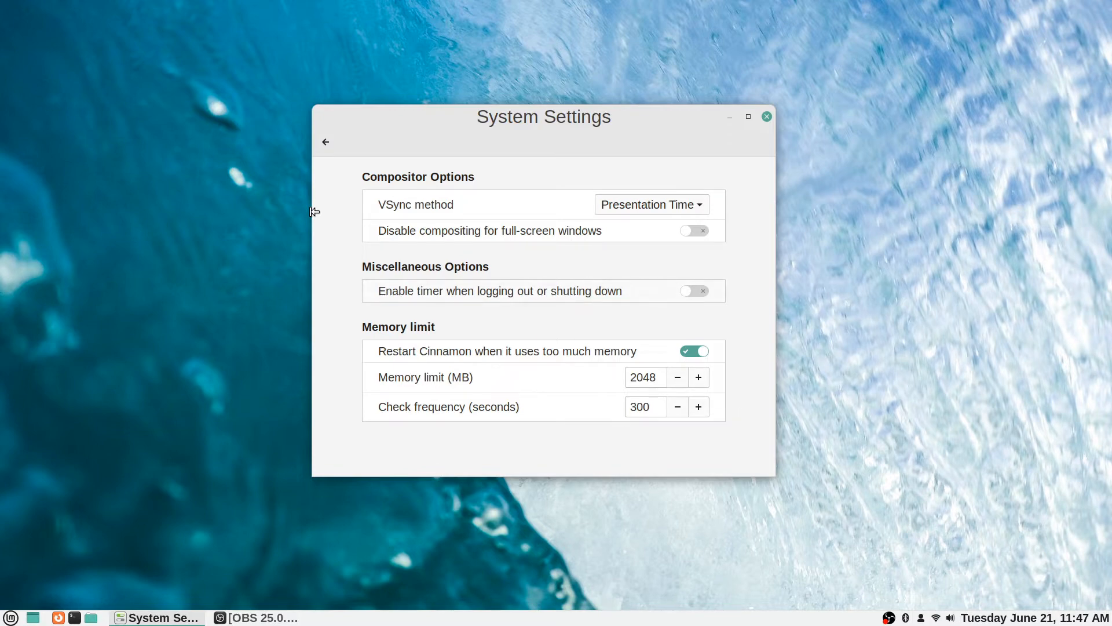
- Toggle the logout timer on and back off, then go to the Hot Corners page
left_click(695, 291)
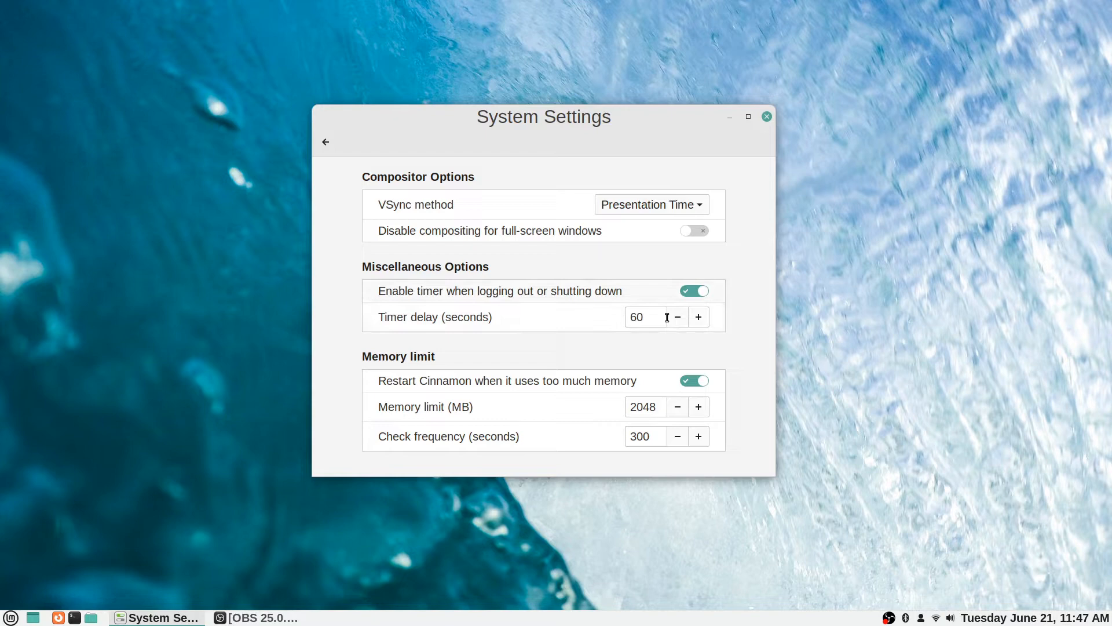
left_click(694, 290)
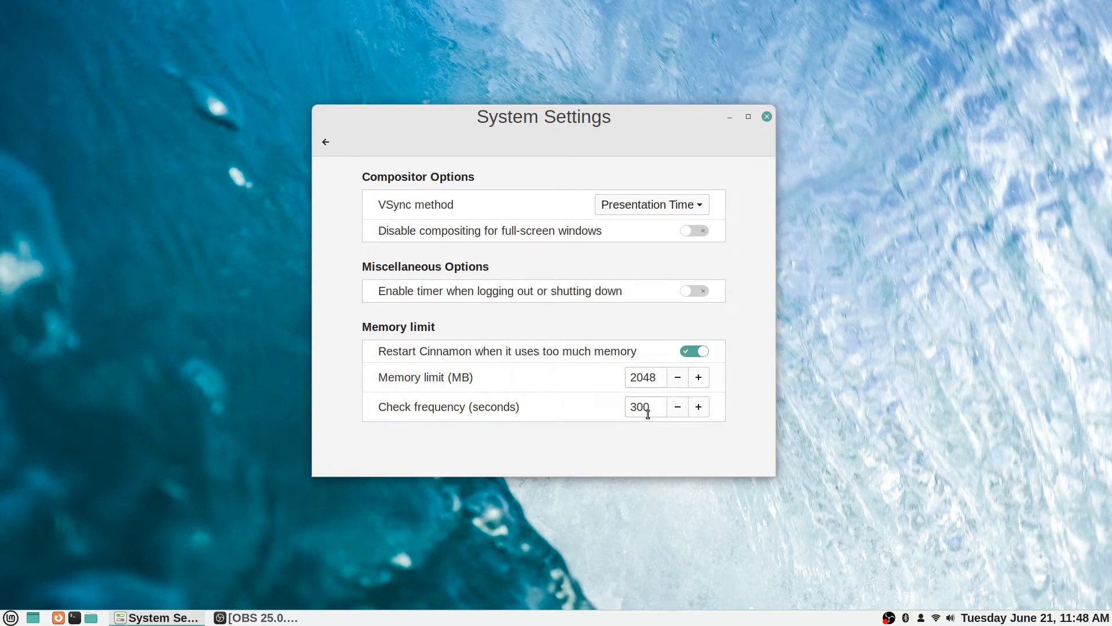
mouse_move(326, 142)
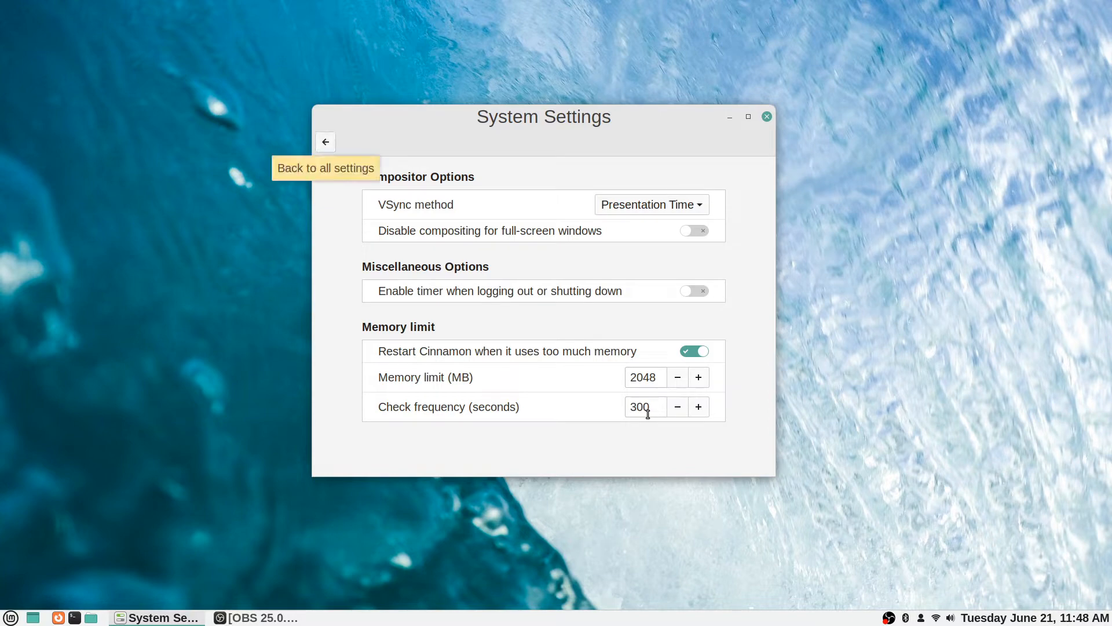
left_click(325, 142)
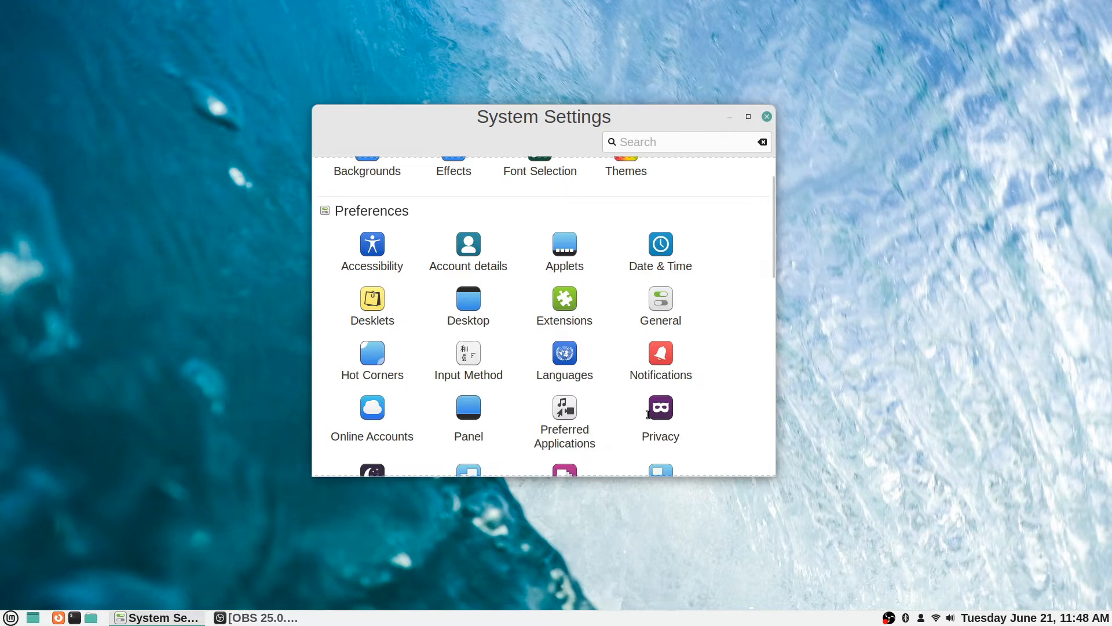
left_click(371, 353)
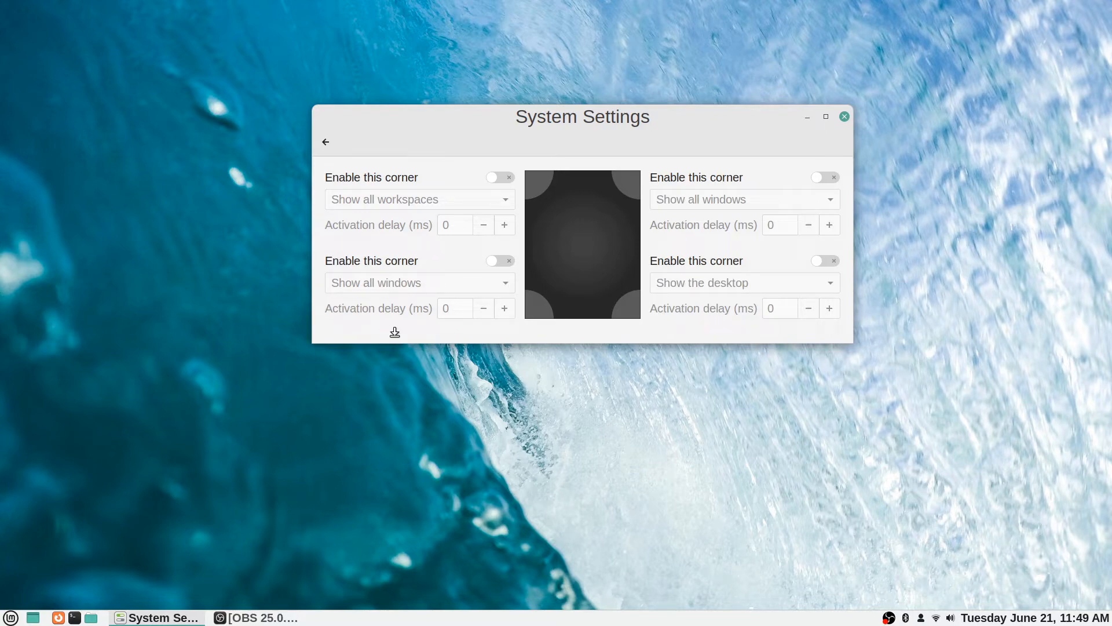
- Enable the top-left hot corner with the 'Show all workspaces' action and edit its delay
left_click(498, 177)
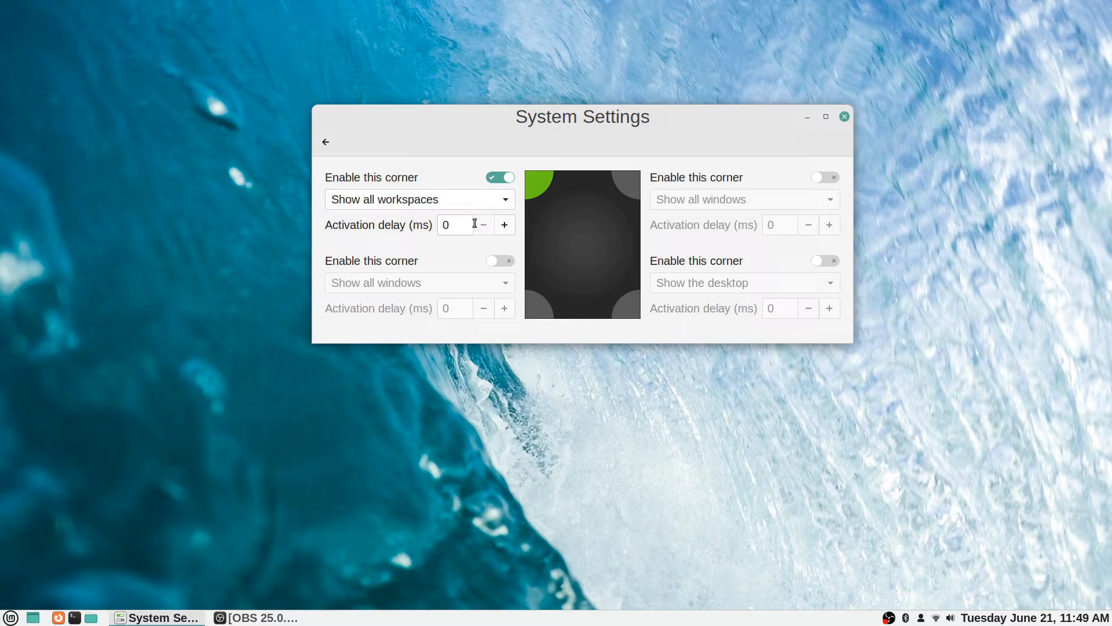
left_click(419, 199)
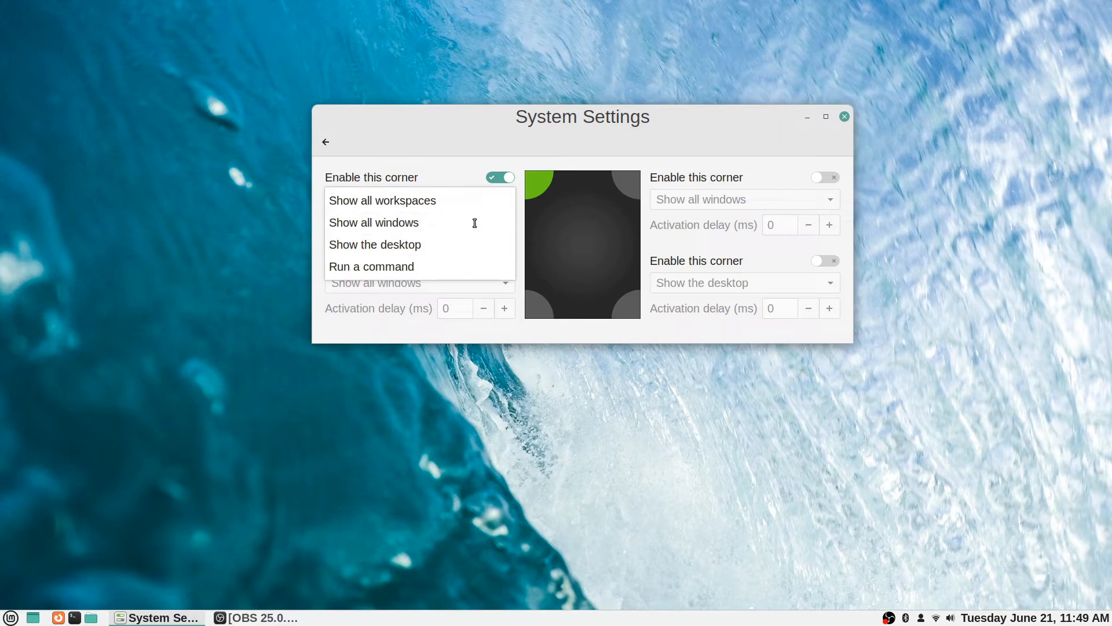
left_click(382, 200)
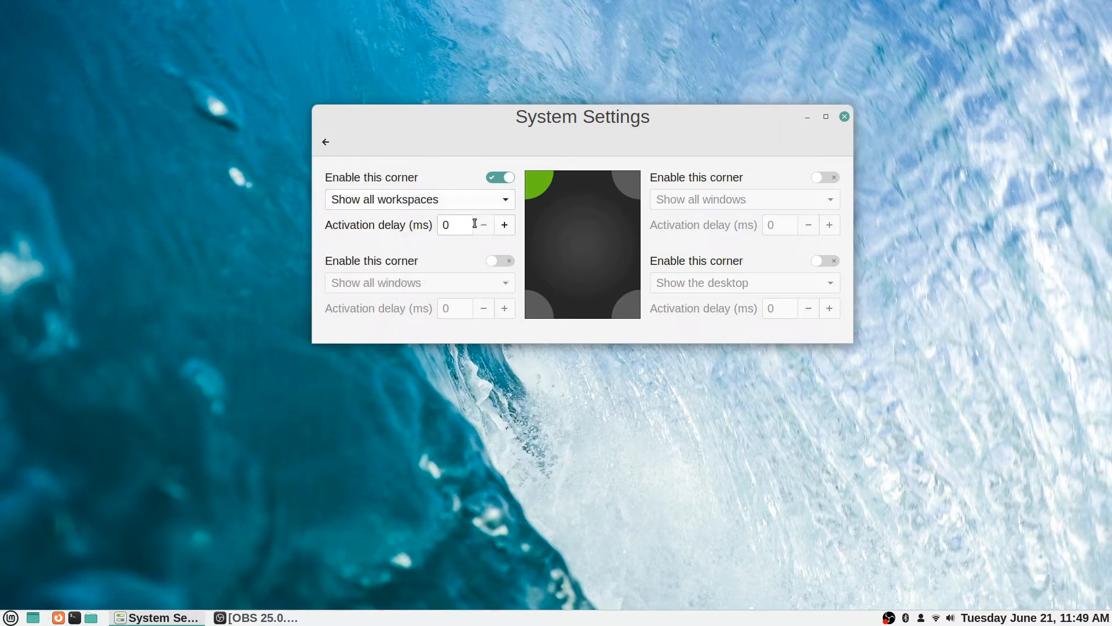
mouse_move(313, 220)
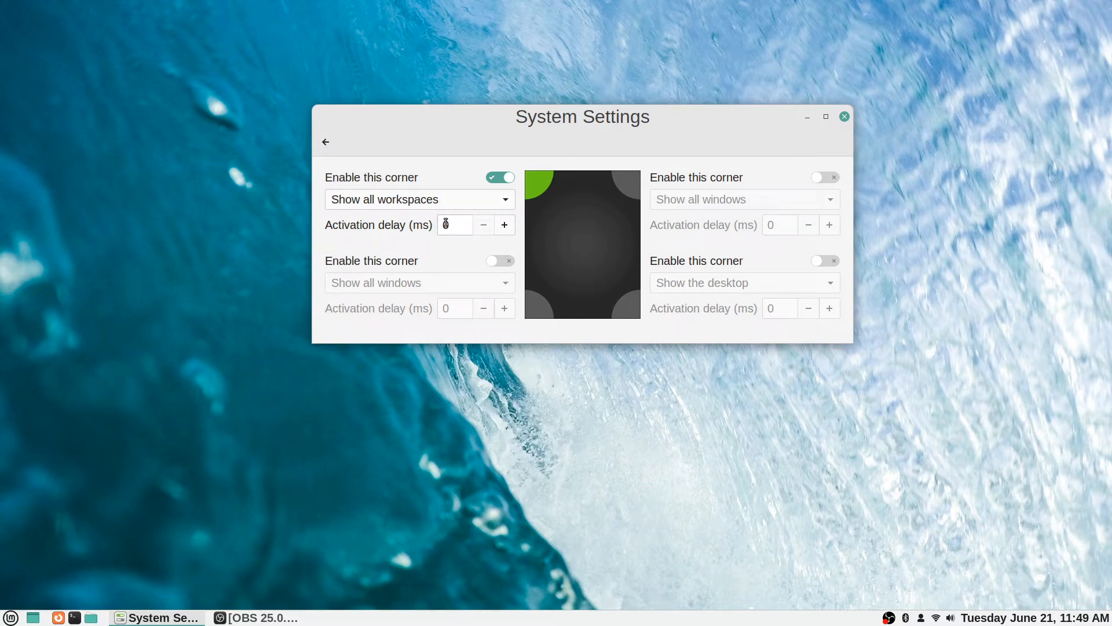
left_click(500, 177)
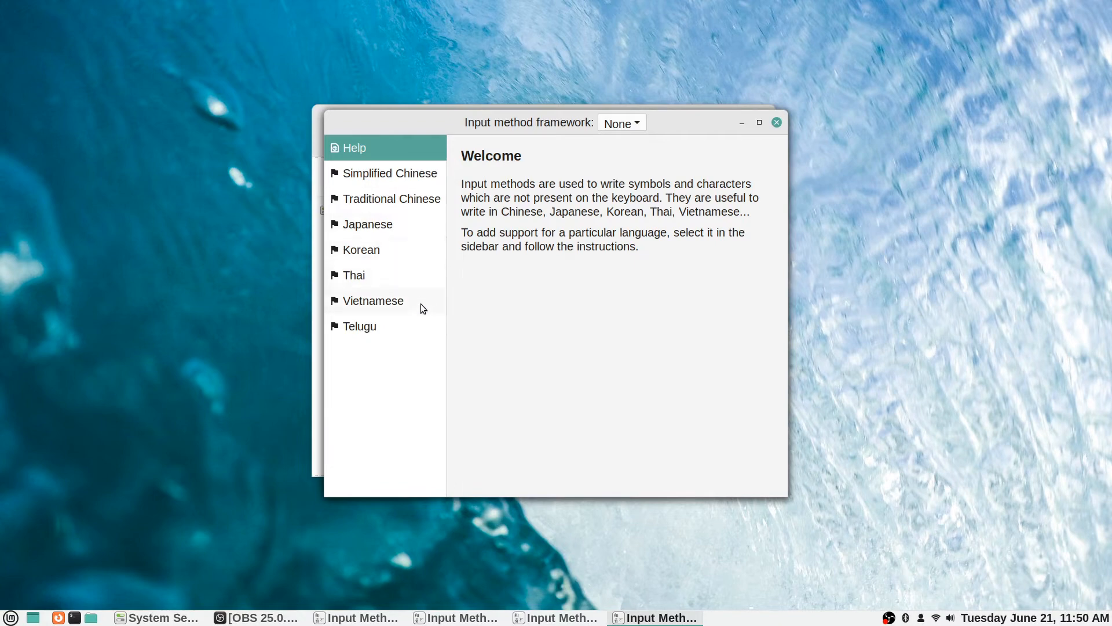
mouse_move(417, 342)
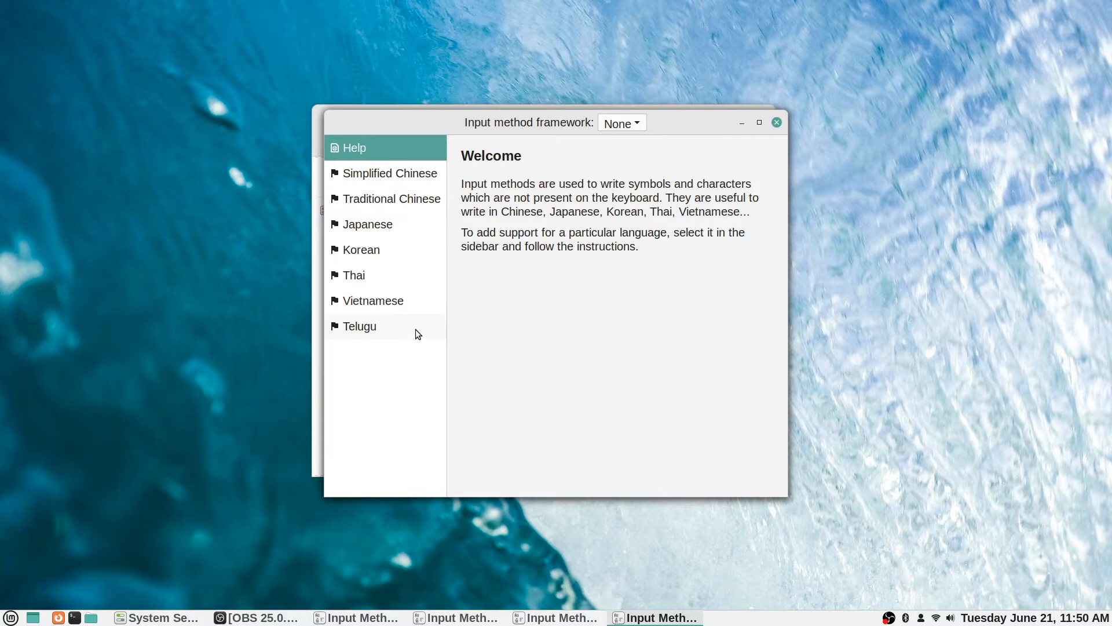
mouse_move(647, 298)
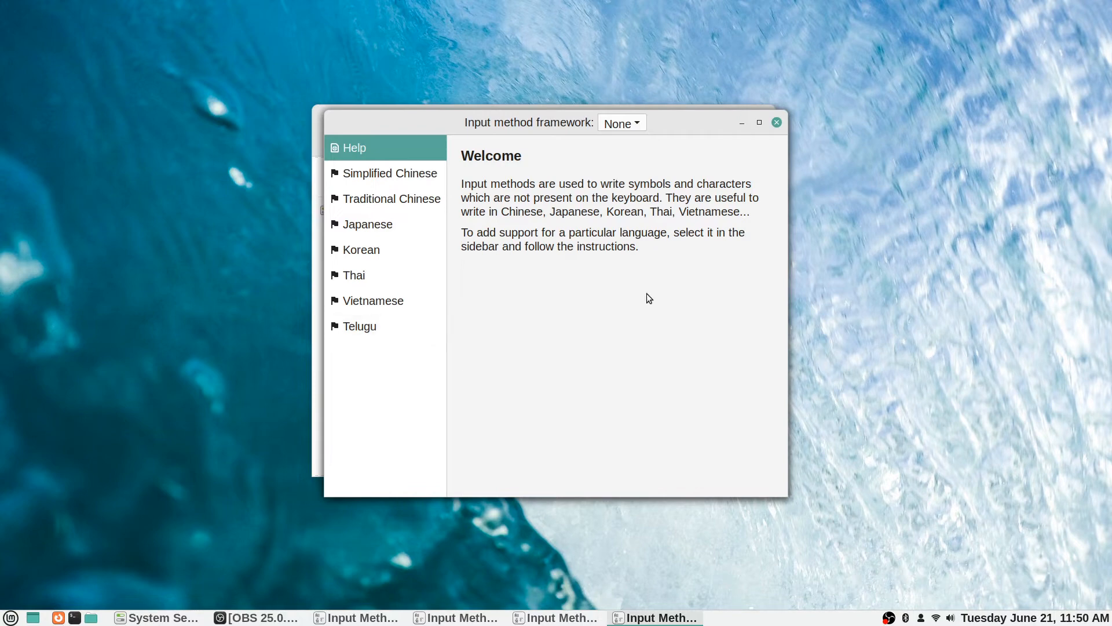
mouse_move(416, 211)
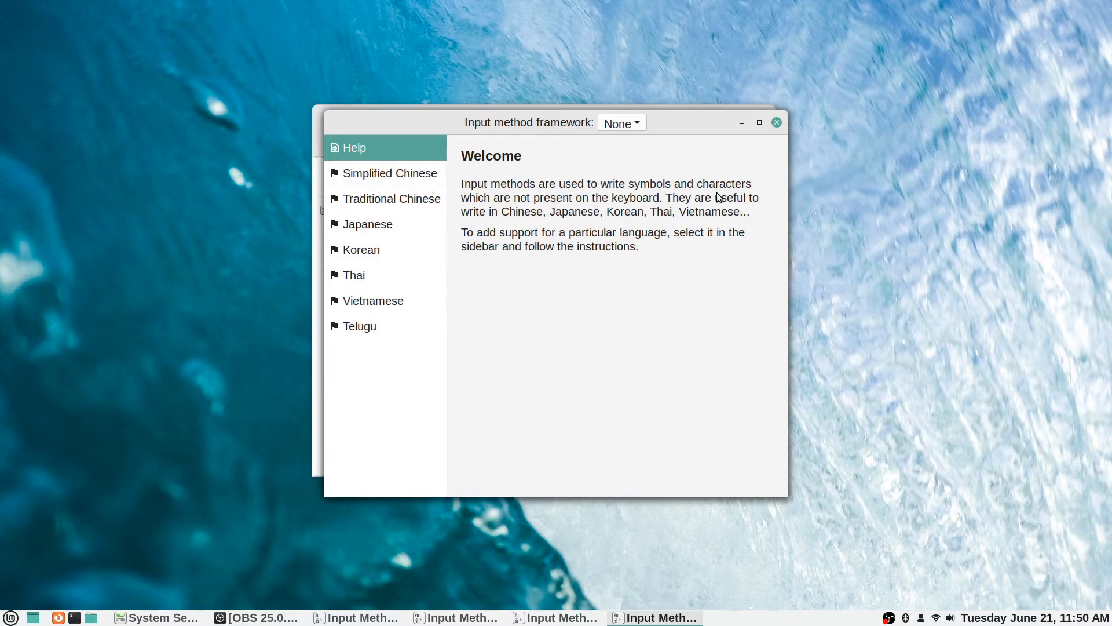
mouse_move(585, 163)
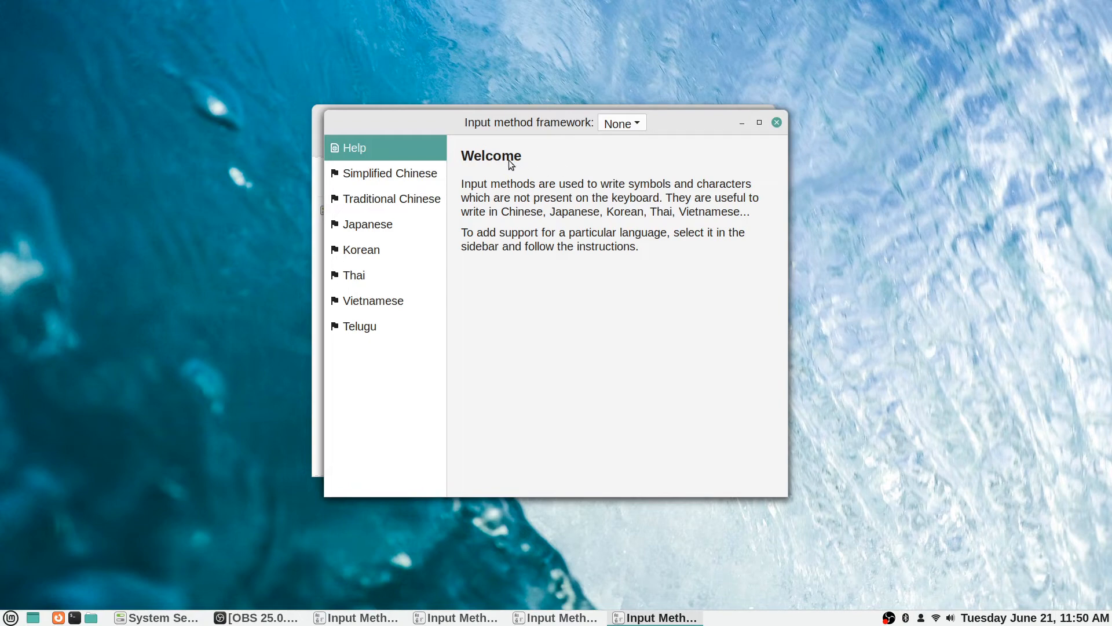
mouse_move(496, 160)
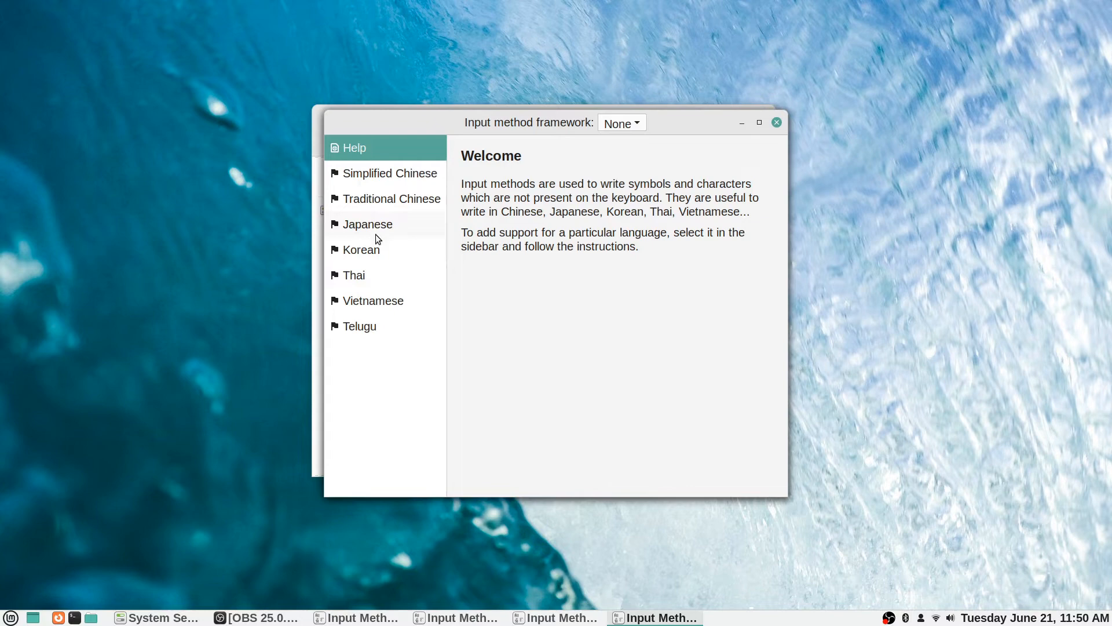
mouse_move(381, 234)
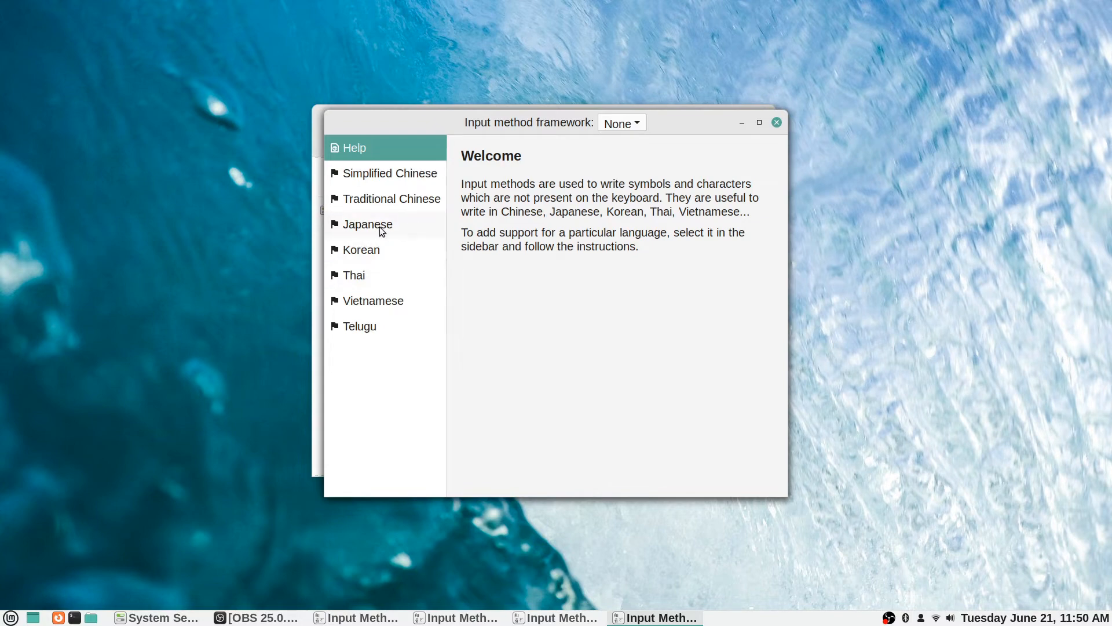
mouse_move(387, 234)
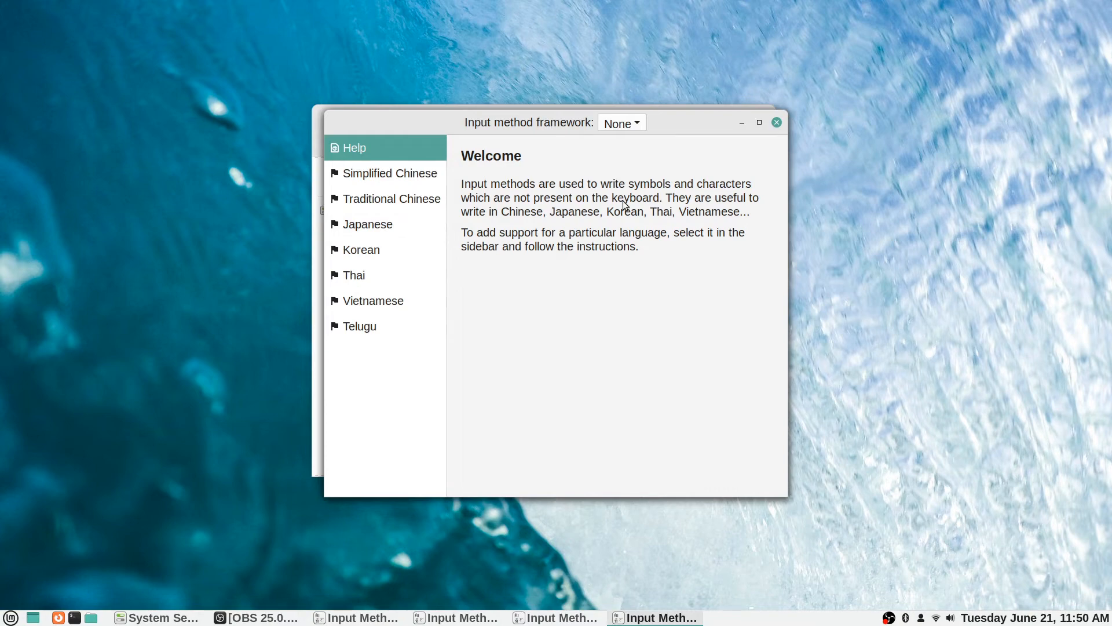
mouse_move(621, 170)
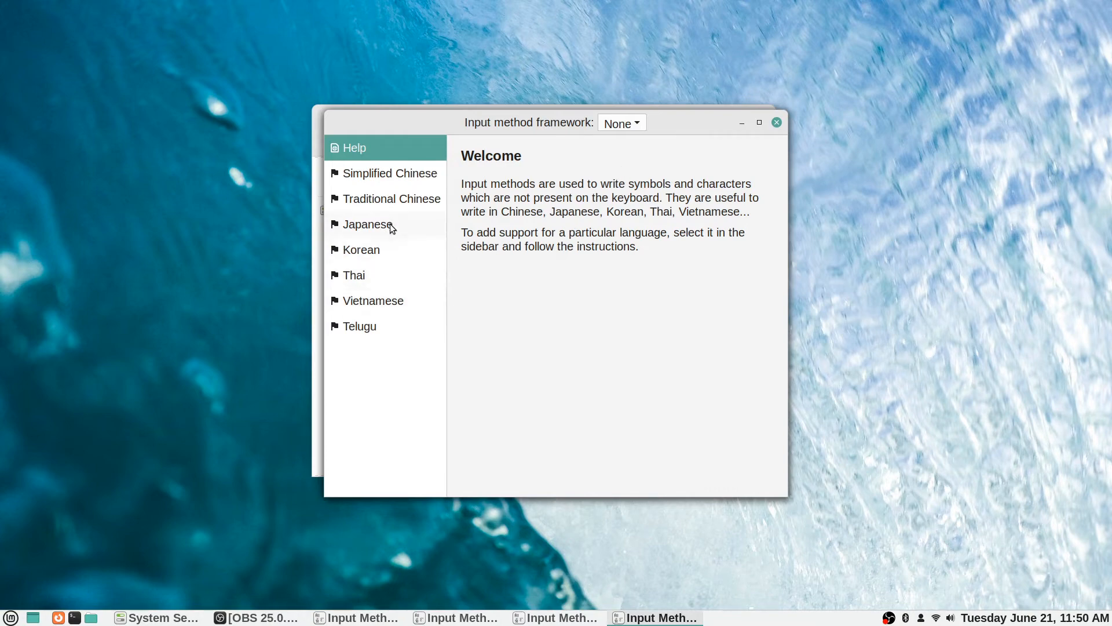
mouse_move(467, 255)
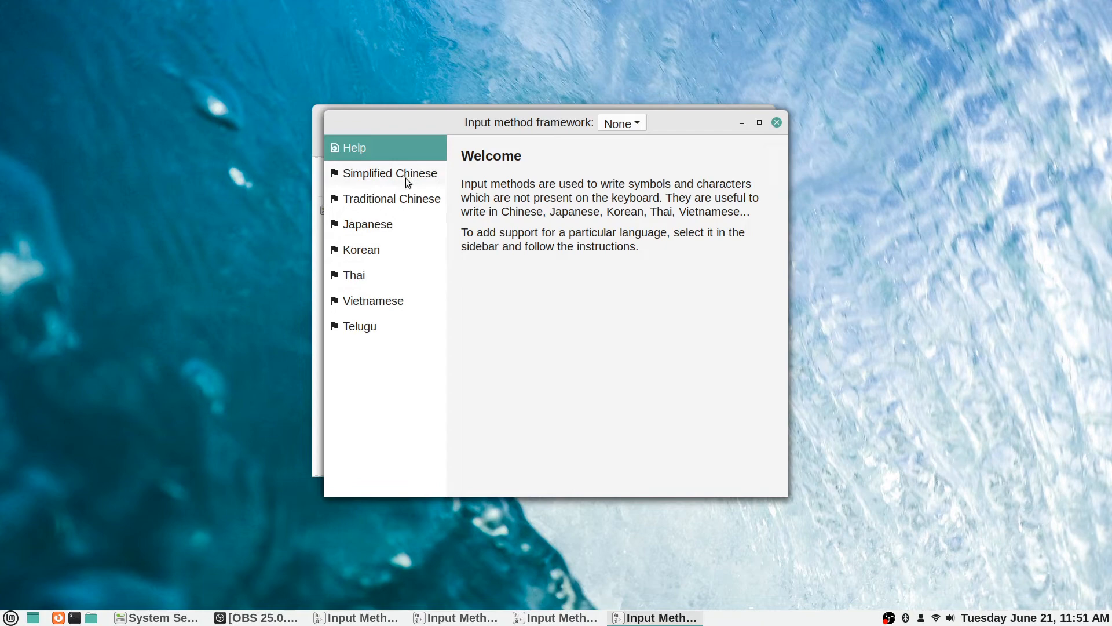
- Select Japanese to show its language-support and Fcitx setup instructions
left_click(367, 224)
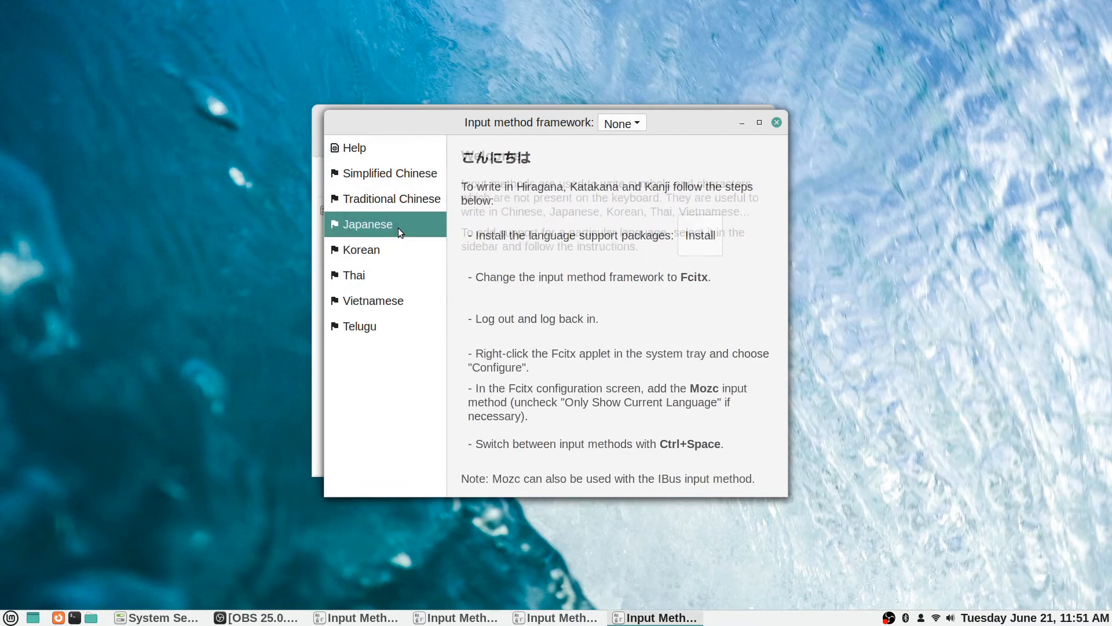
- Review the Japanese setup steps, then return to the Help welcome page
left_click(367, 224)
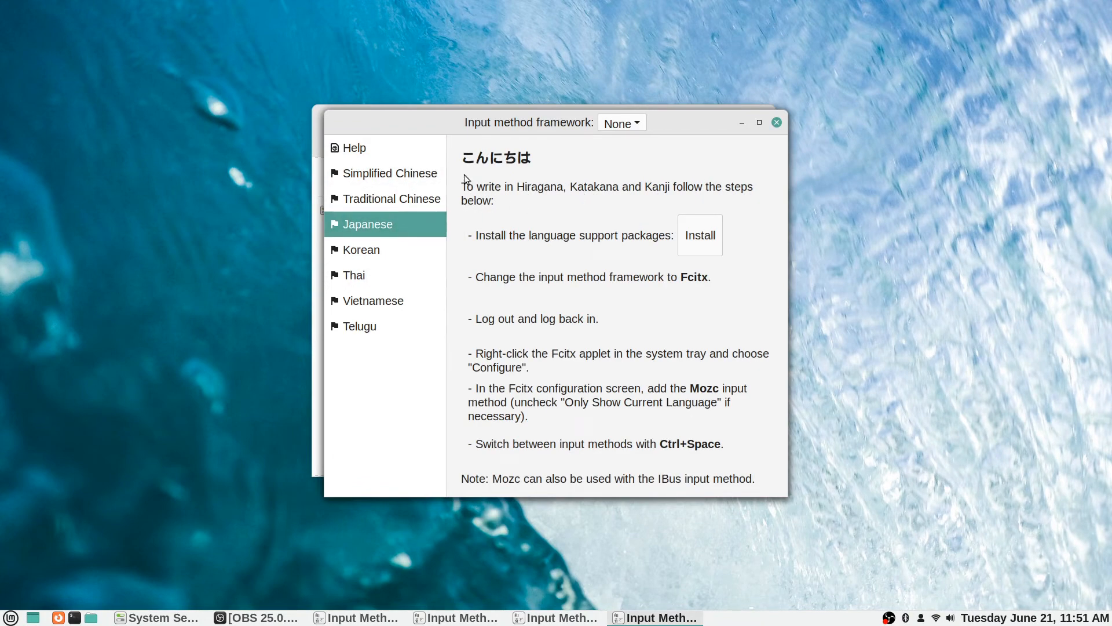
mouse_move(537, 204)
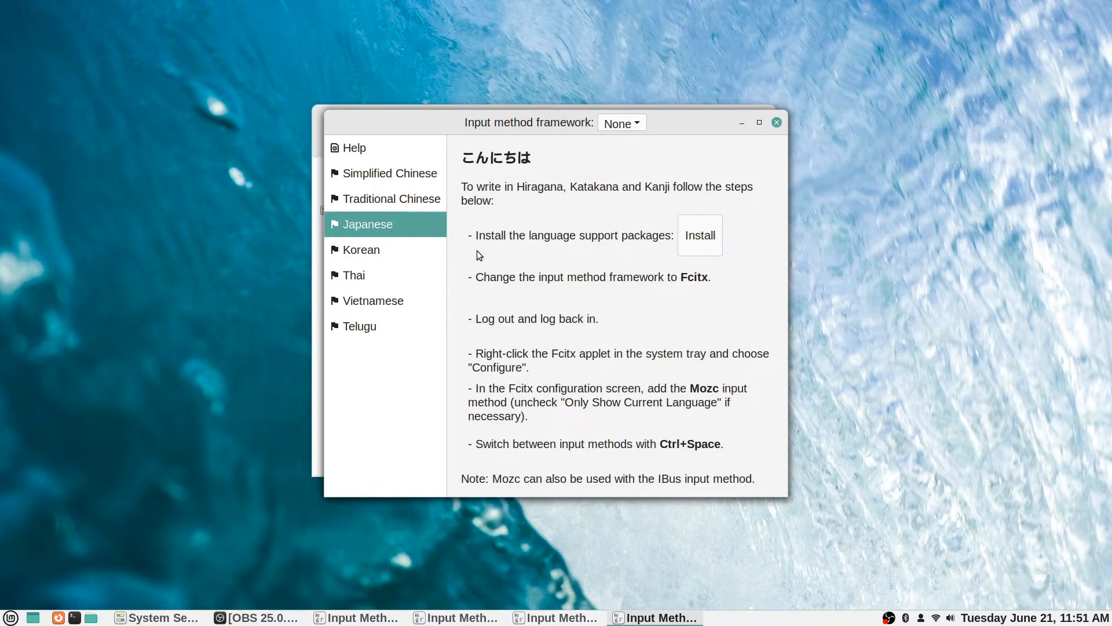
mouse_move(623, 240)
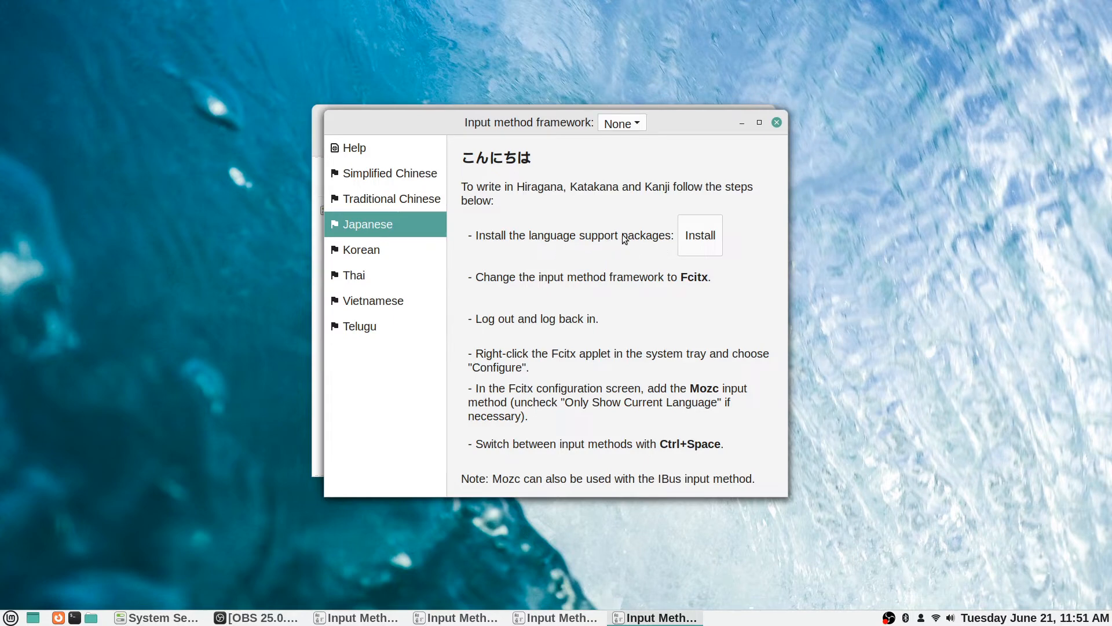
mouse_move(710, 260)
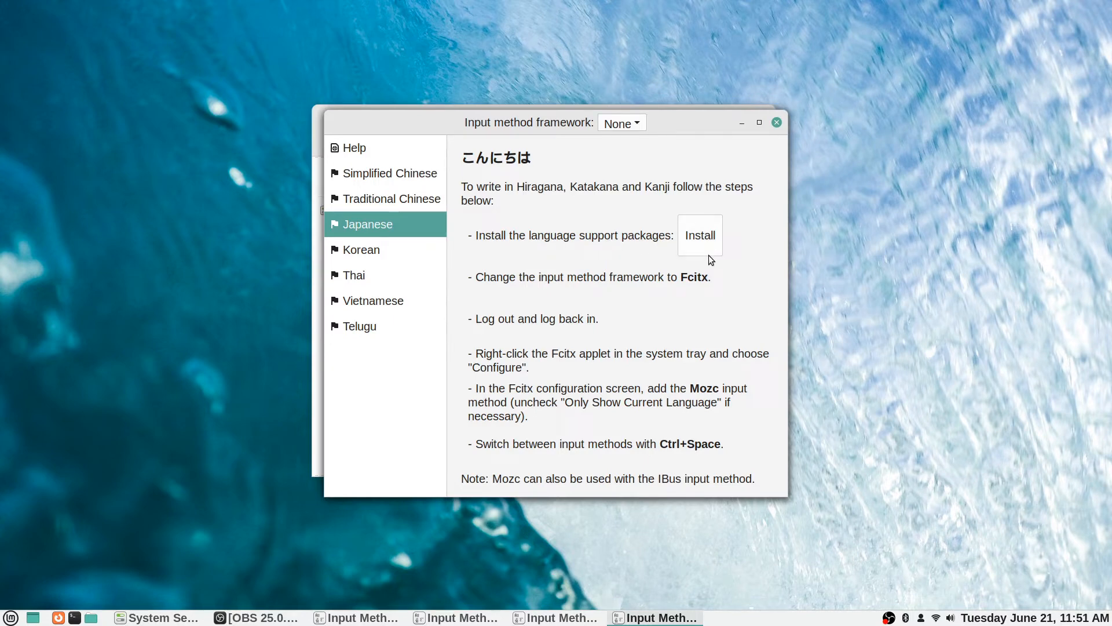
mouse_move(528, 251)
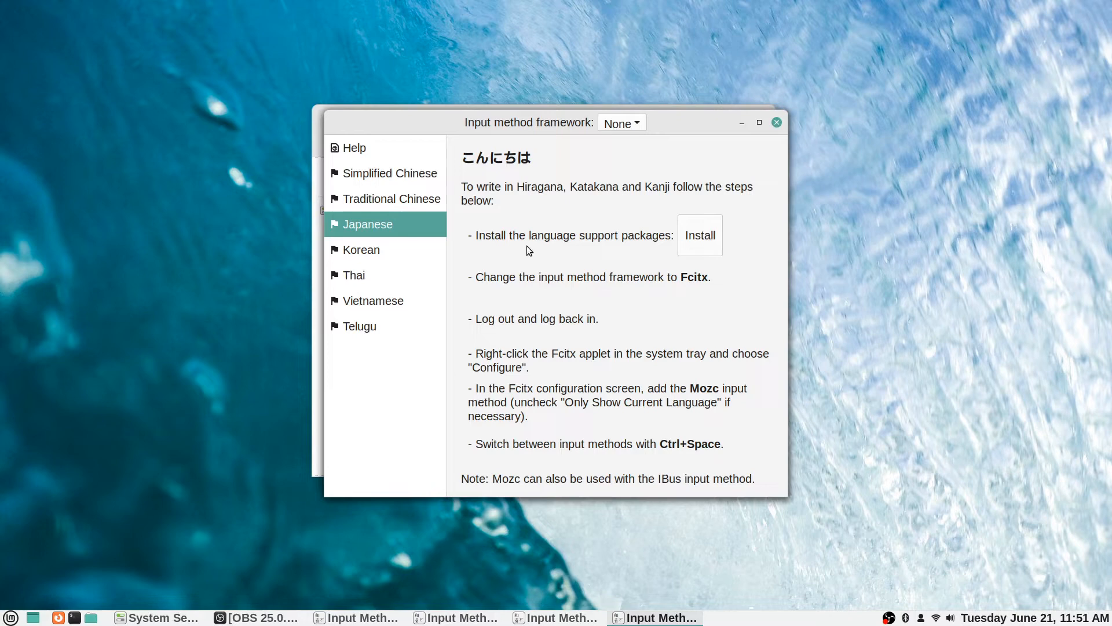
mouse_move(585, 218)
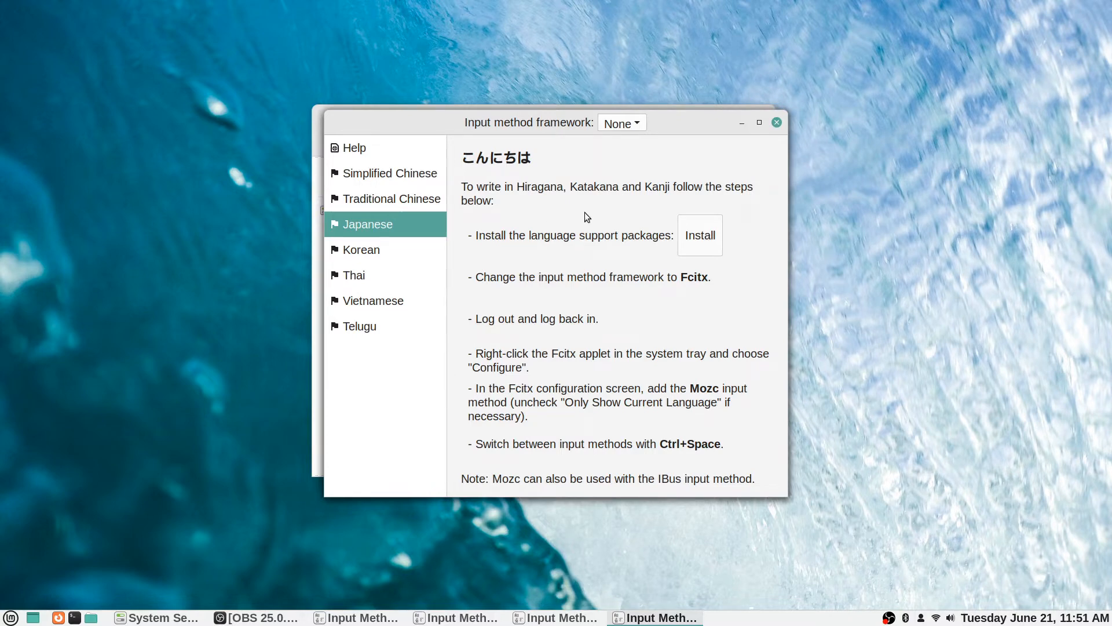
mouse_move(649, 297)
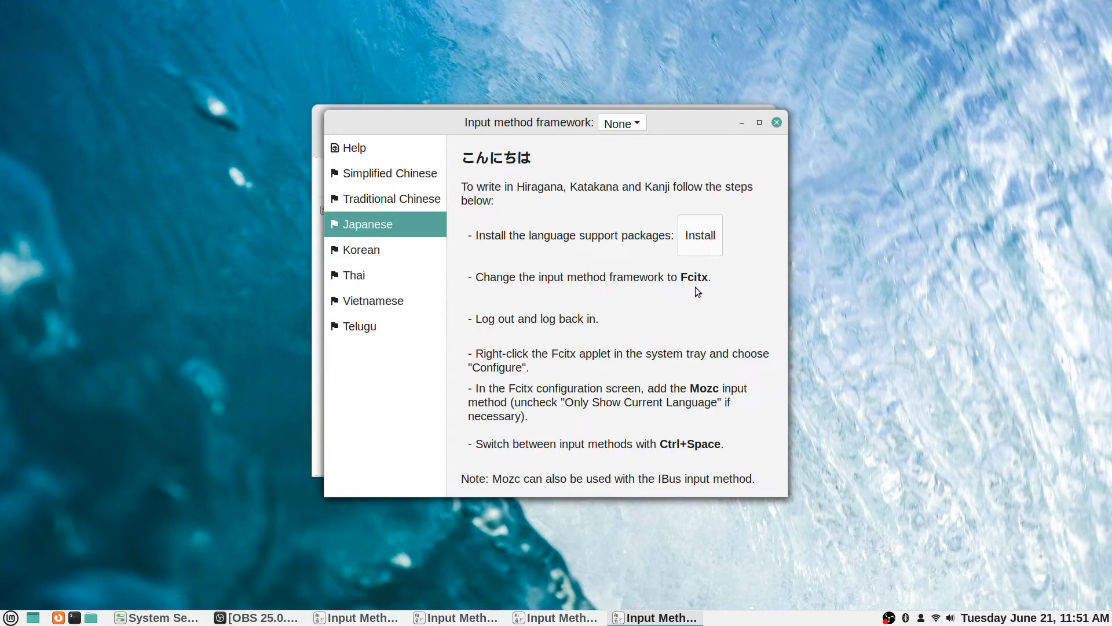
mouse_move(550, 311)
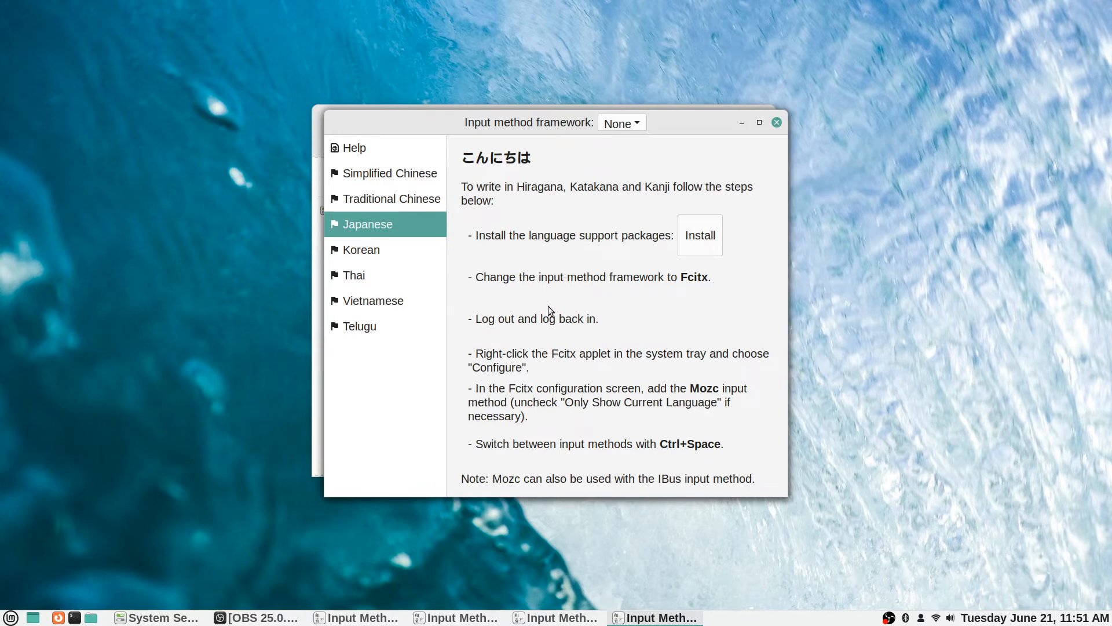
mouse_move(539, 326)
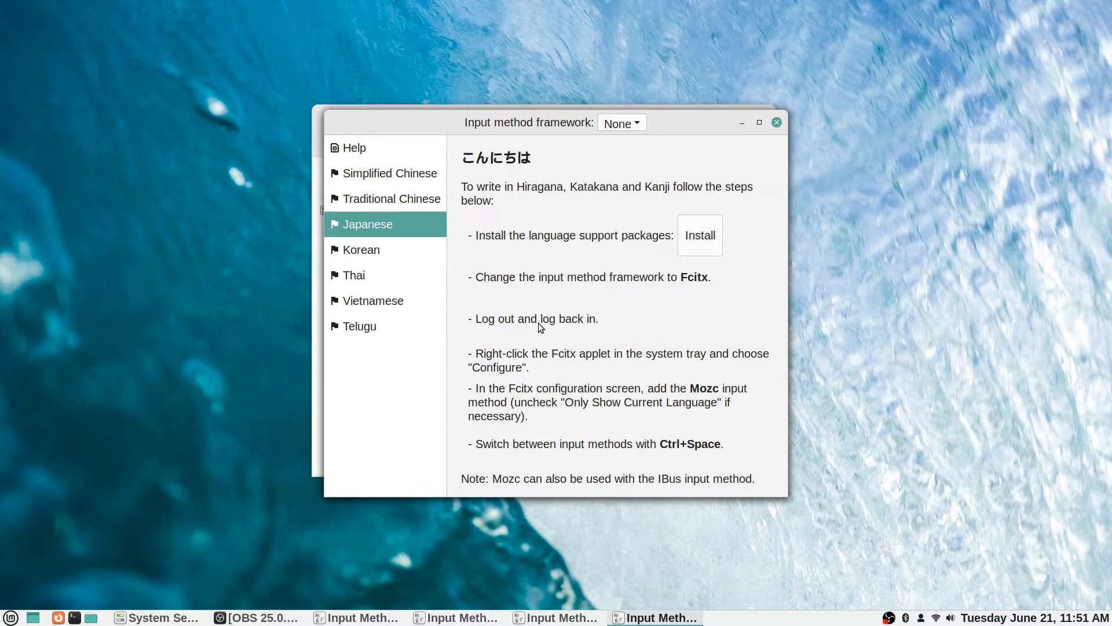
mouse_move(553, 346)
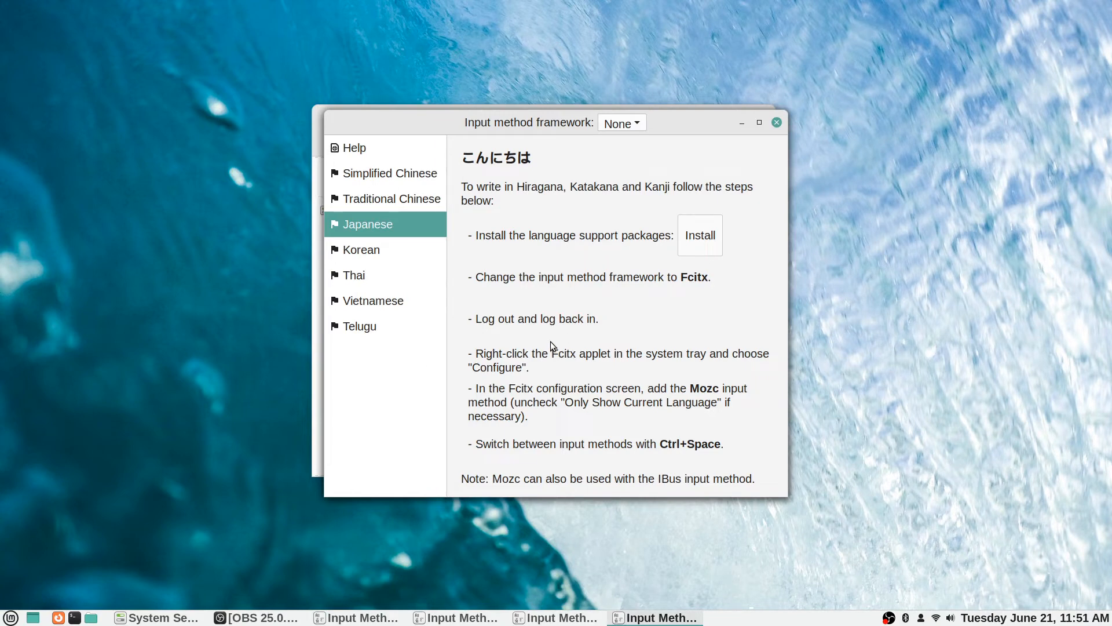
mouse_move(509, 326)
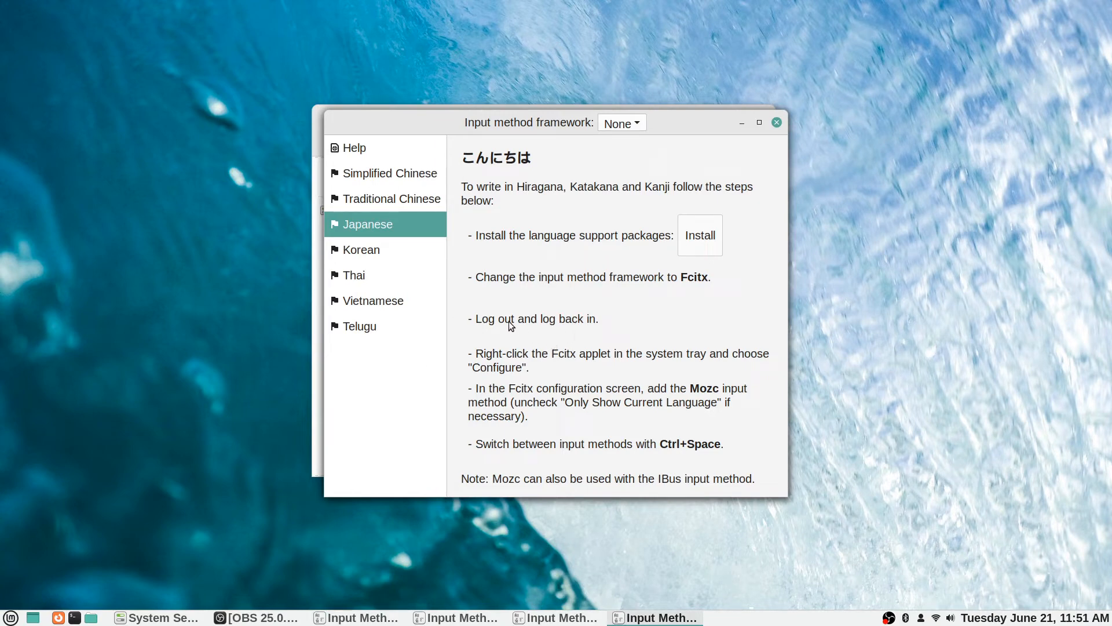
mouse_move(598, 357)
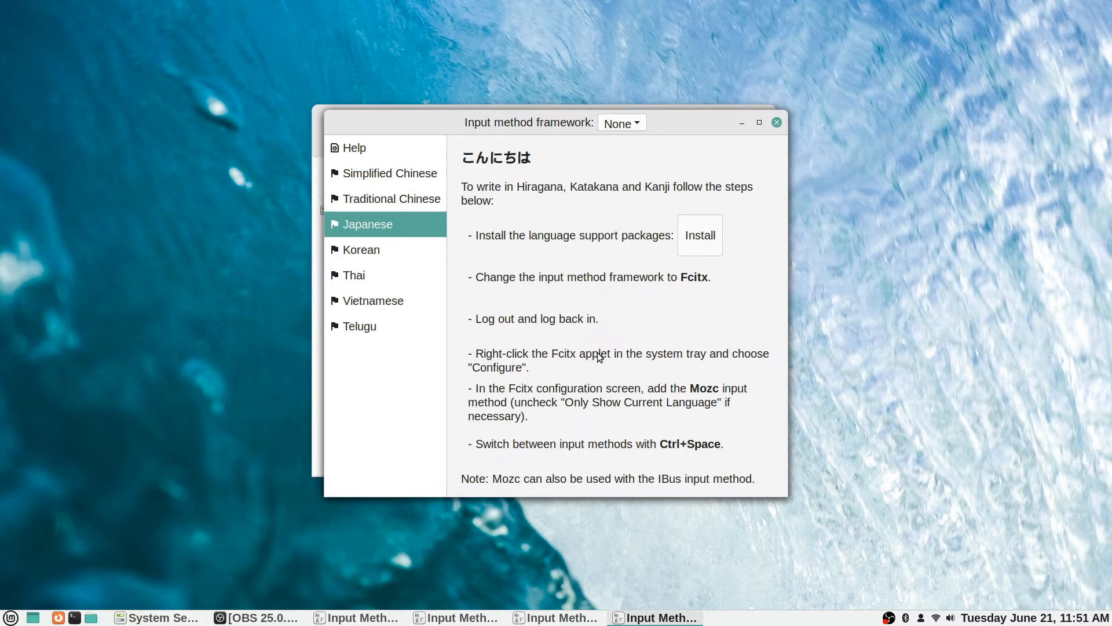
mouse_move(596, 364)
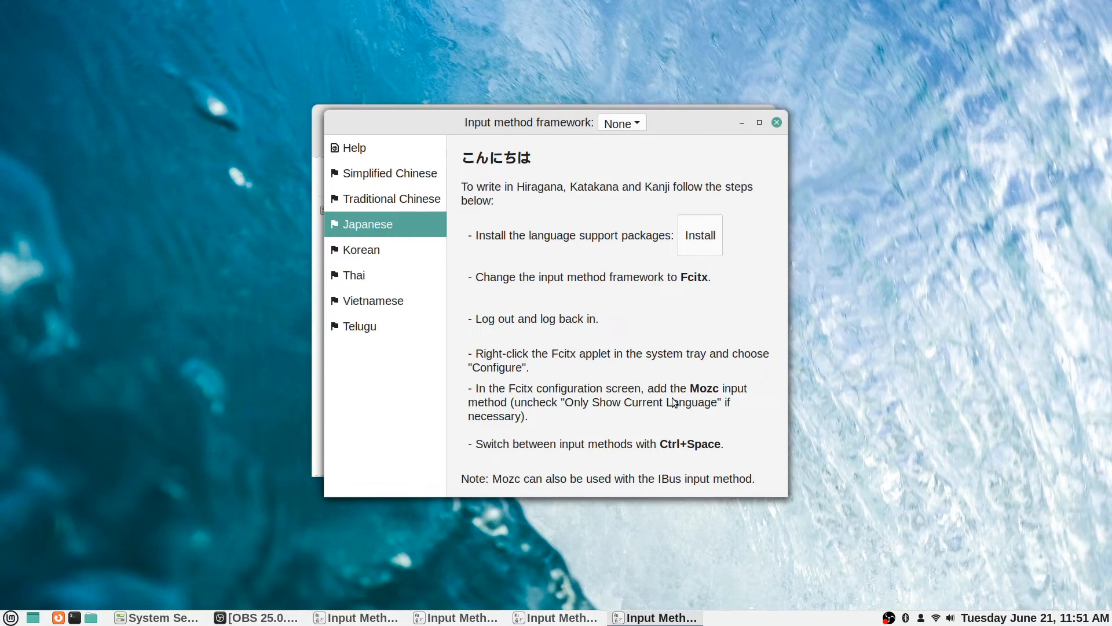
mouse_move(699, 405)
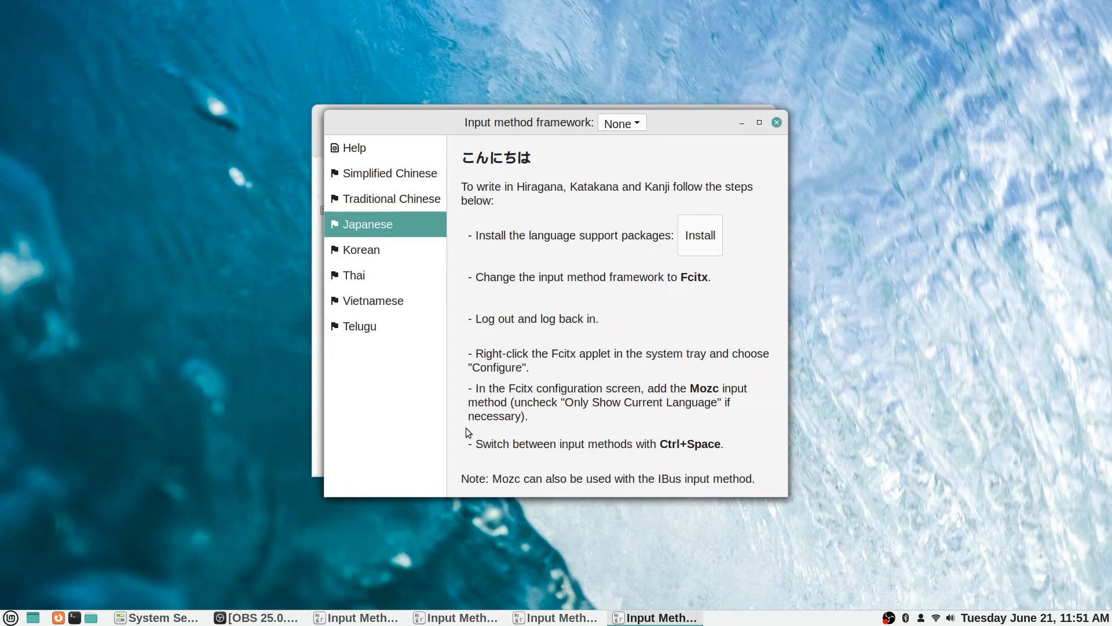
mouse_move(647, 436)
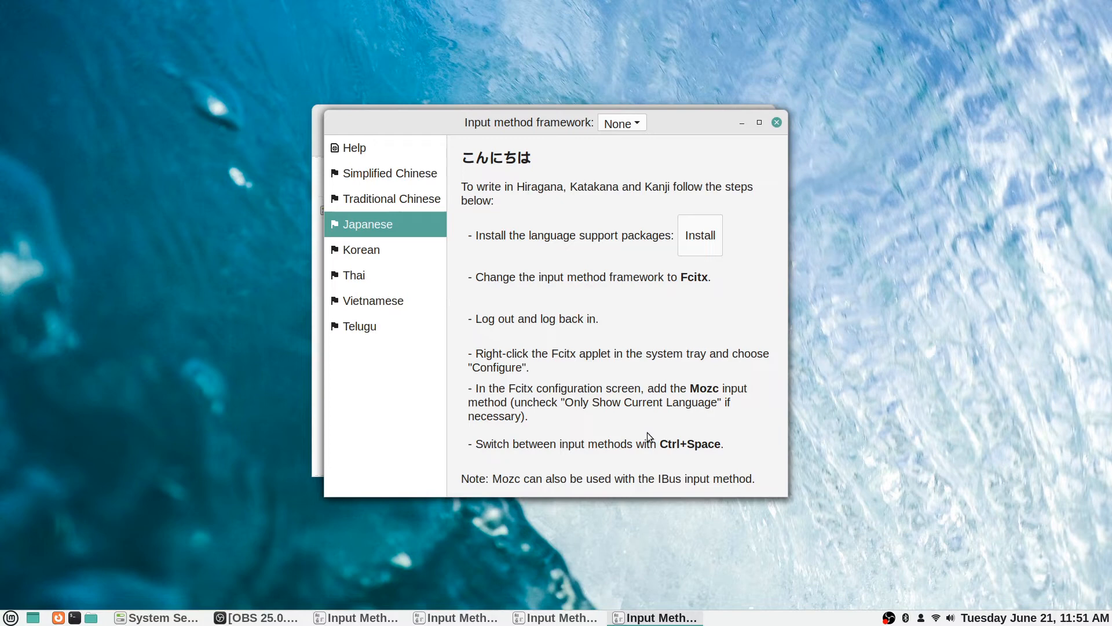
mouse_move(559, 490)
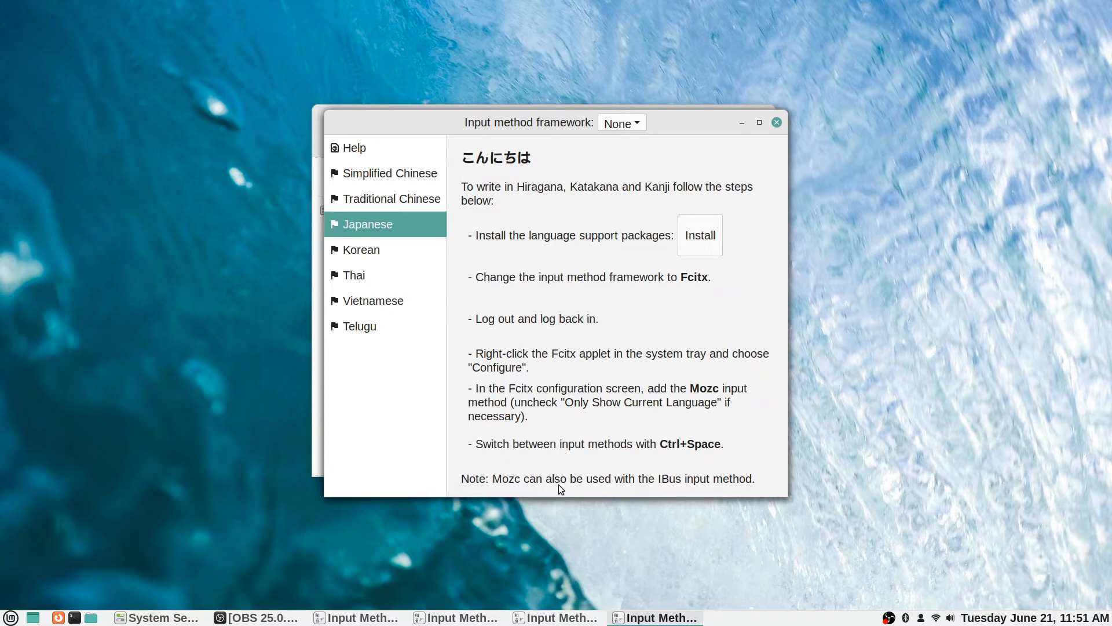
mouse_move(729, 451)
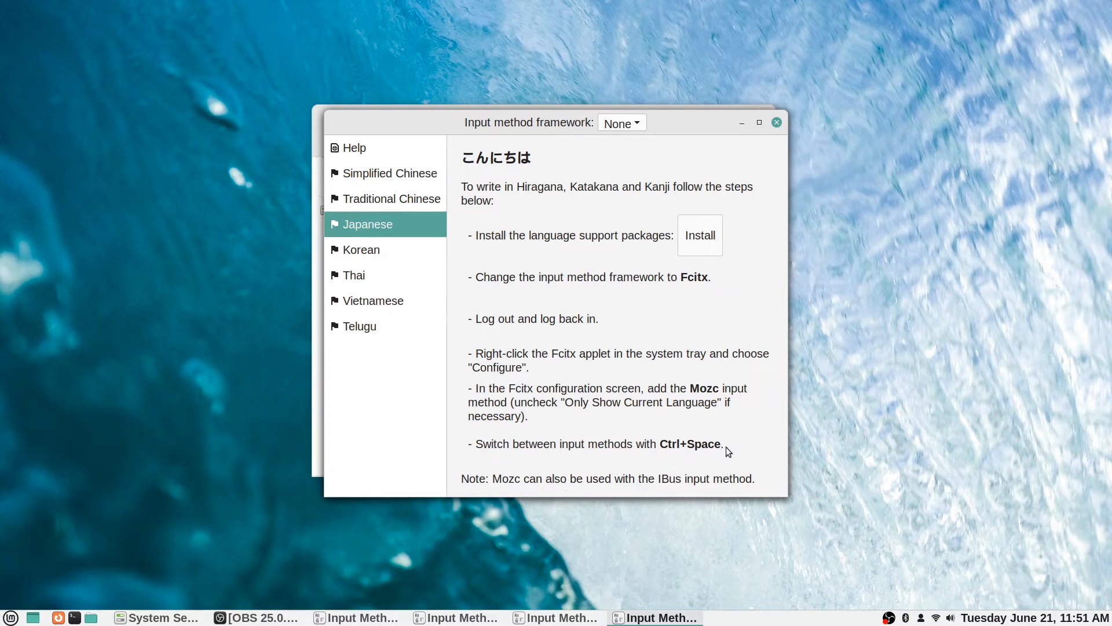
mouse_move(667, 475)
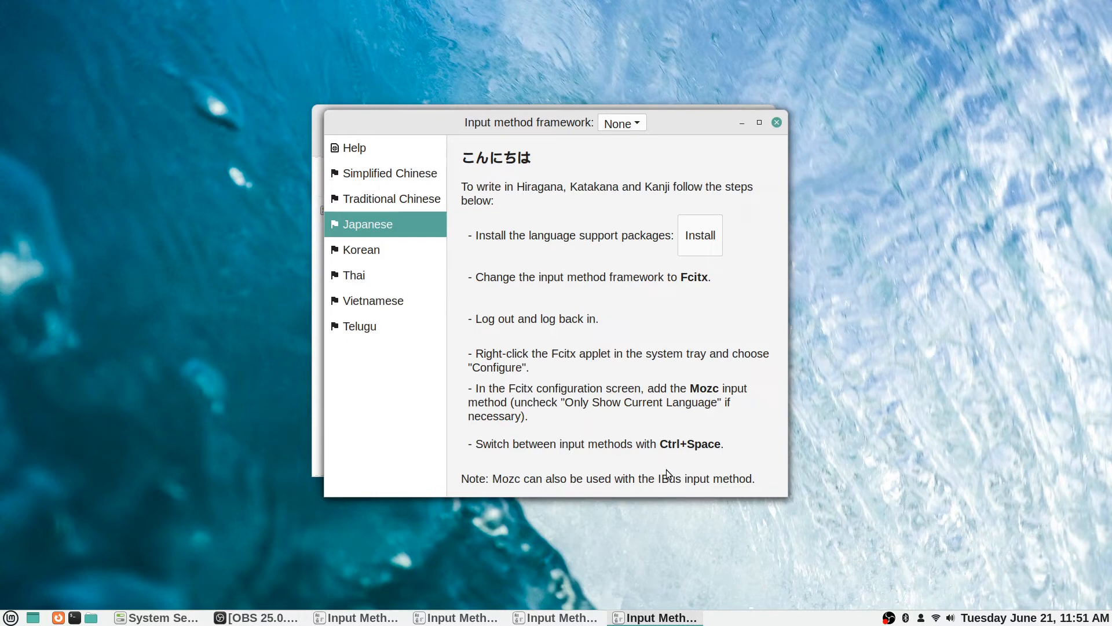
mouse_move(667, 431)
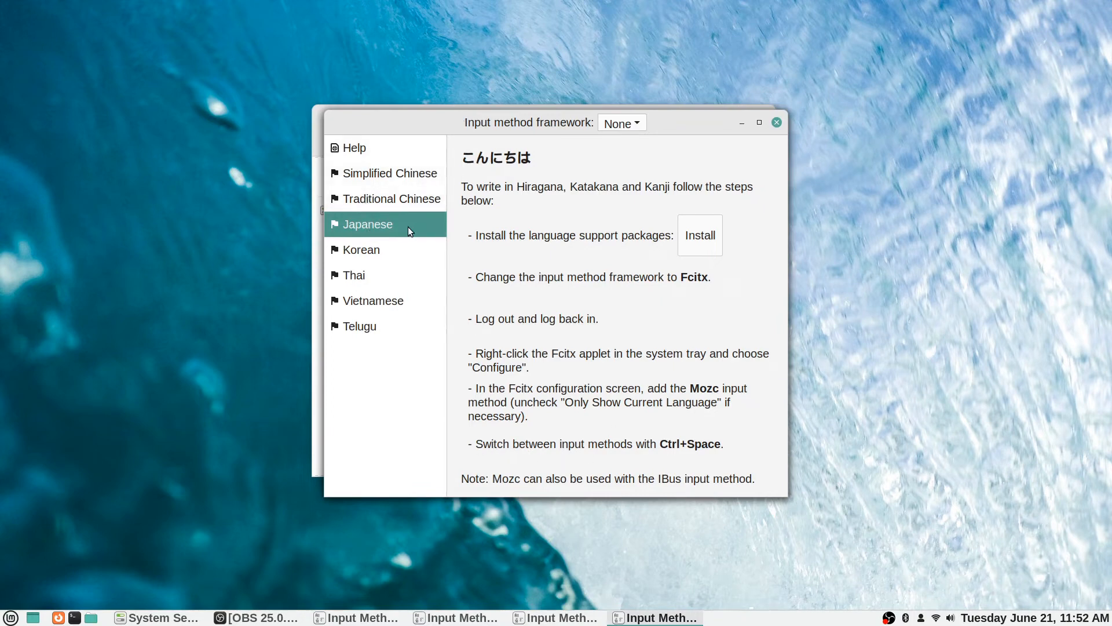
mouse_move(380, 191)
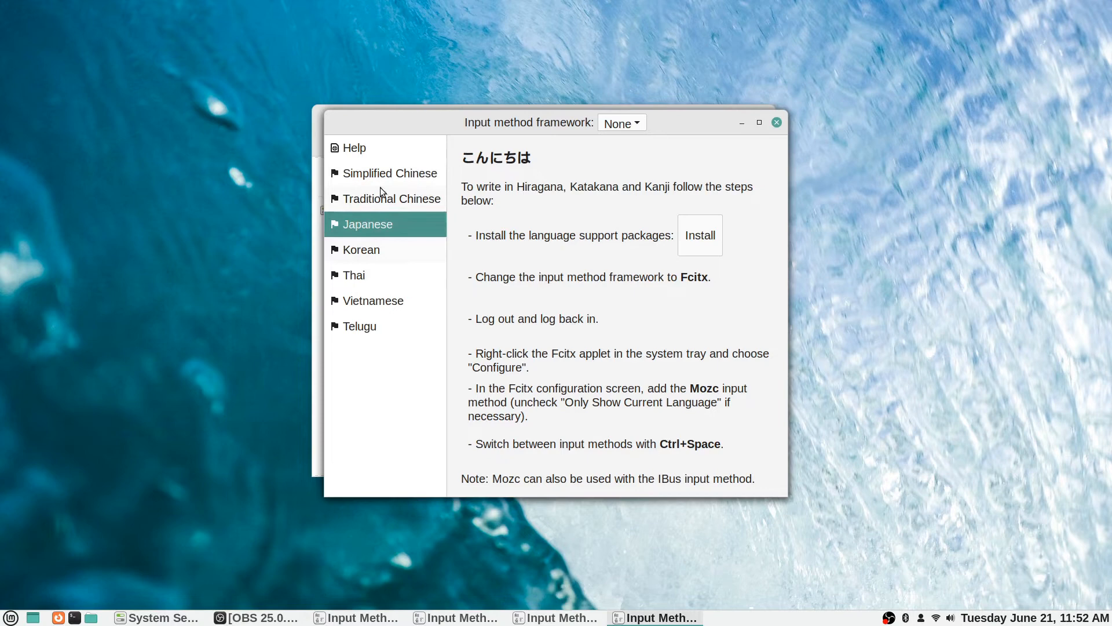
mouse_move(360, 148)
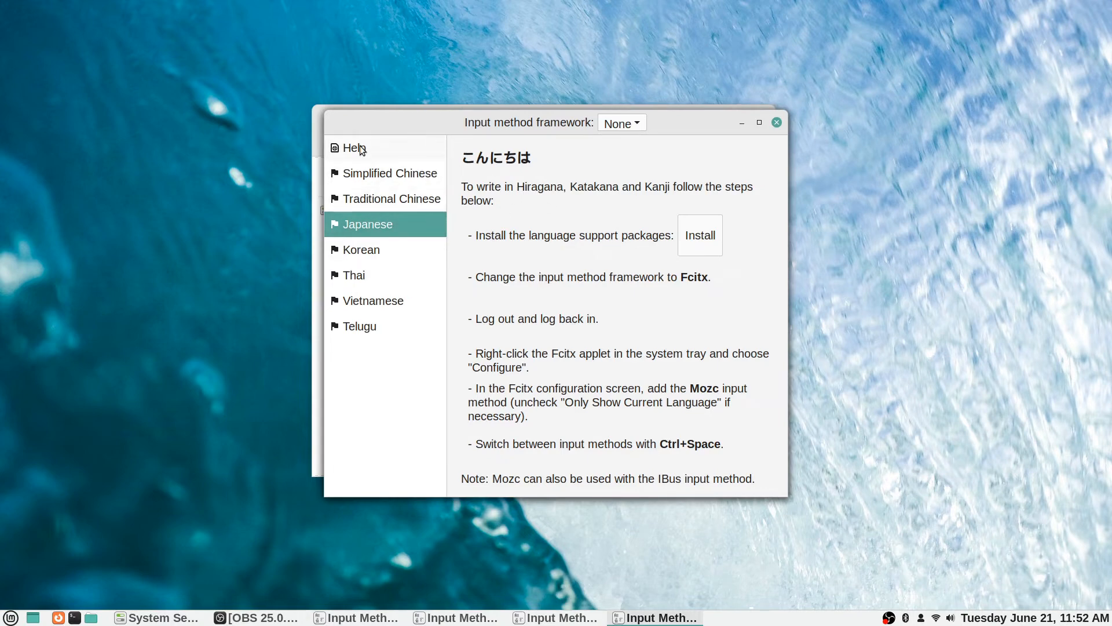
mouse_move(388, 179)
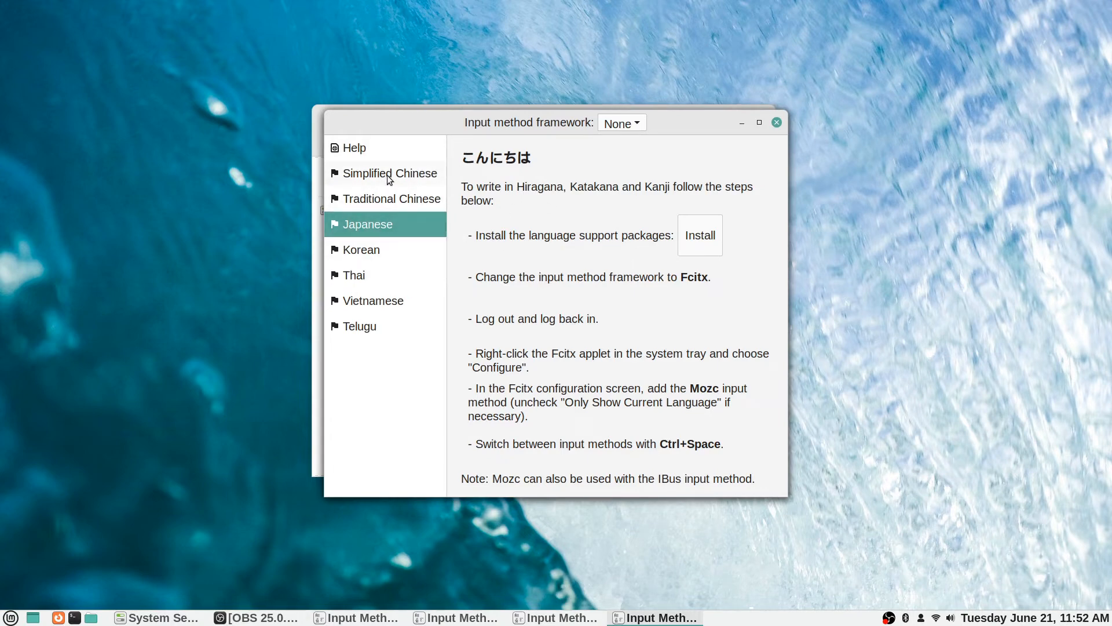
mouse_move(414, 264)
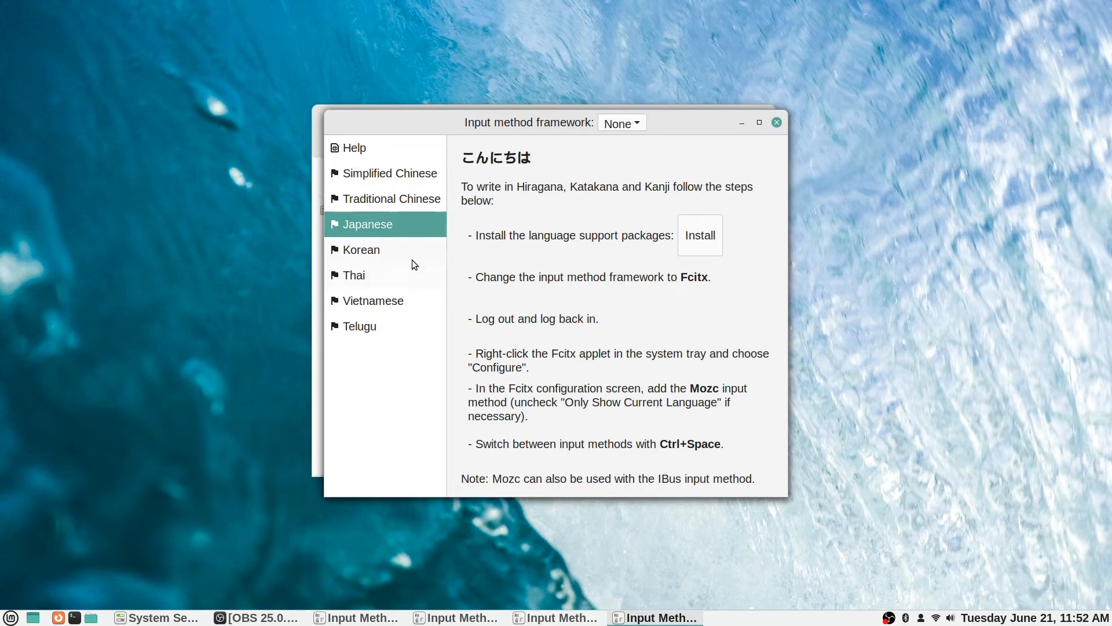
mouse_move(669, 295)
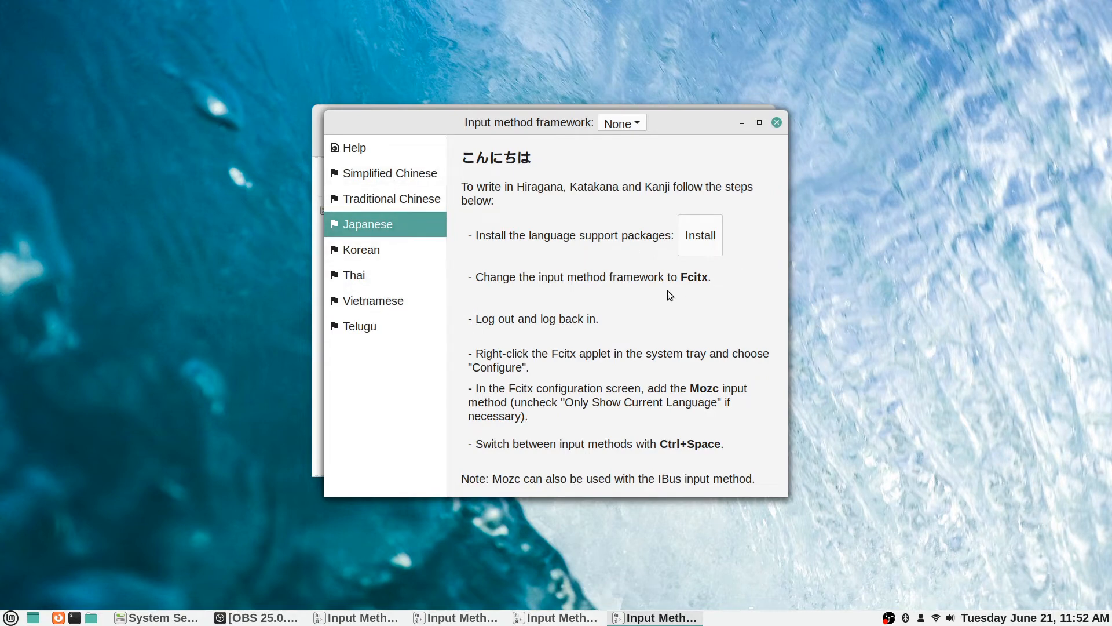
mouse_move(551, 206)
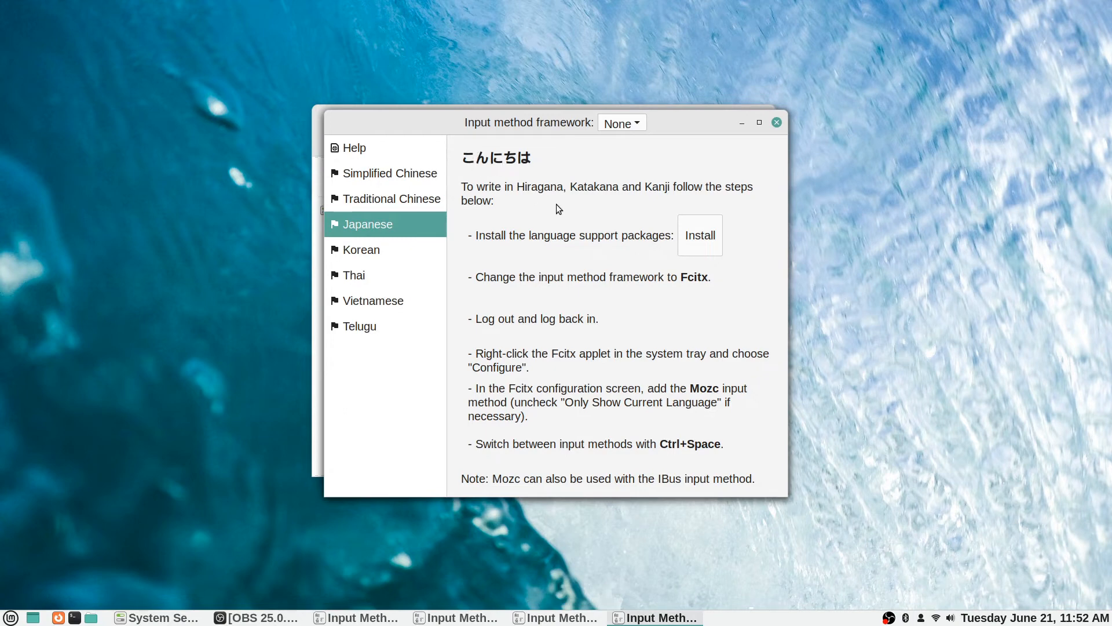
mouse_move(642, 368)
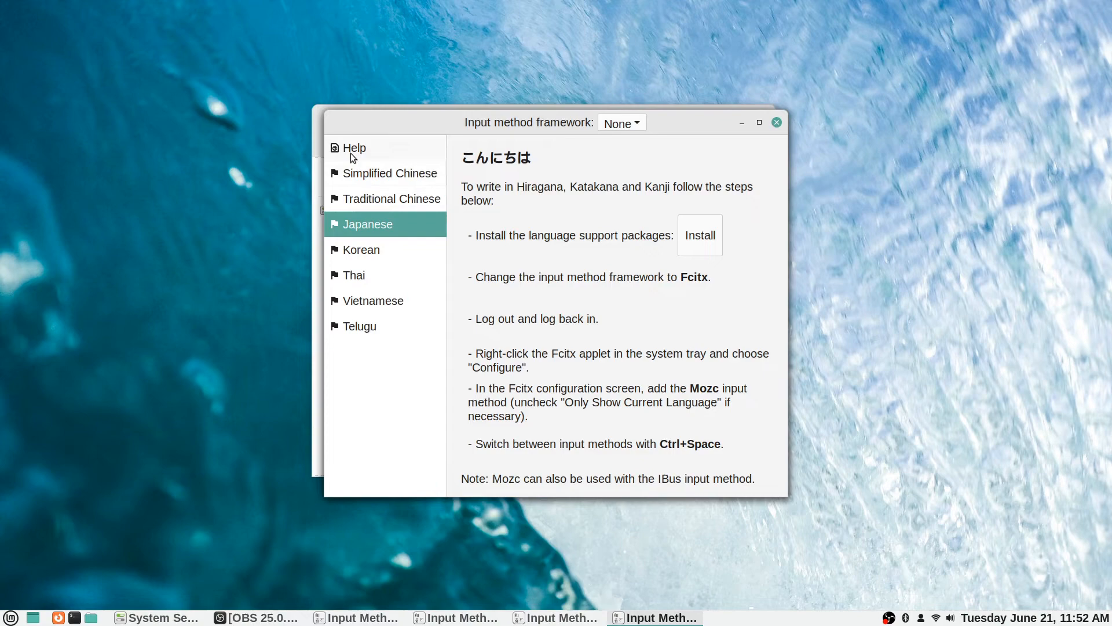
left_click(354, 148)
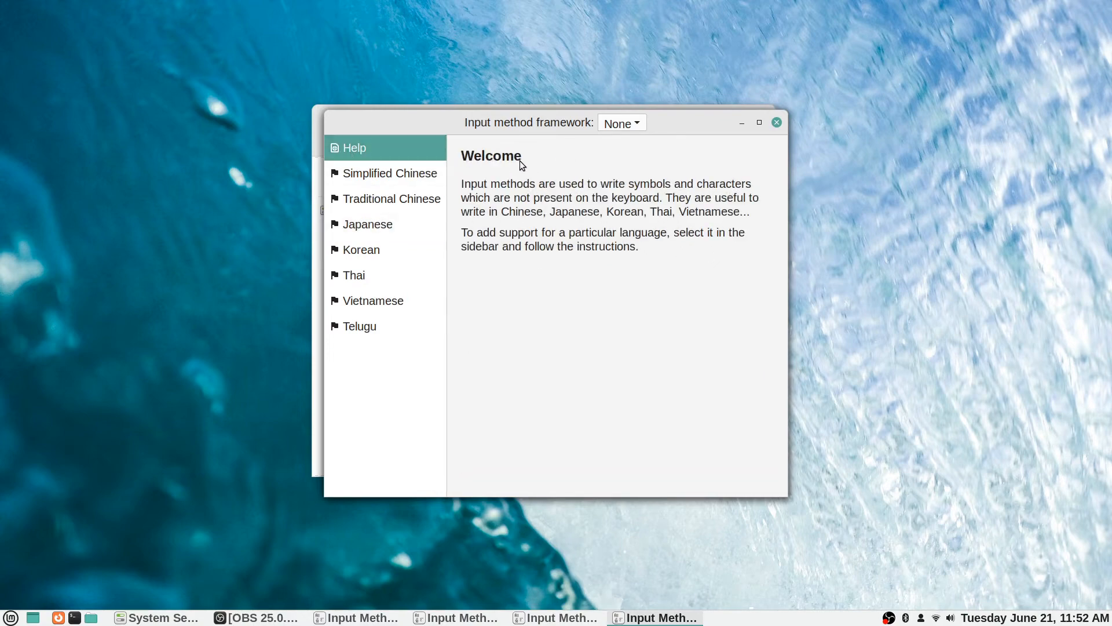
mouse_move(533, 216)
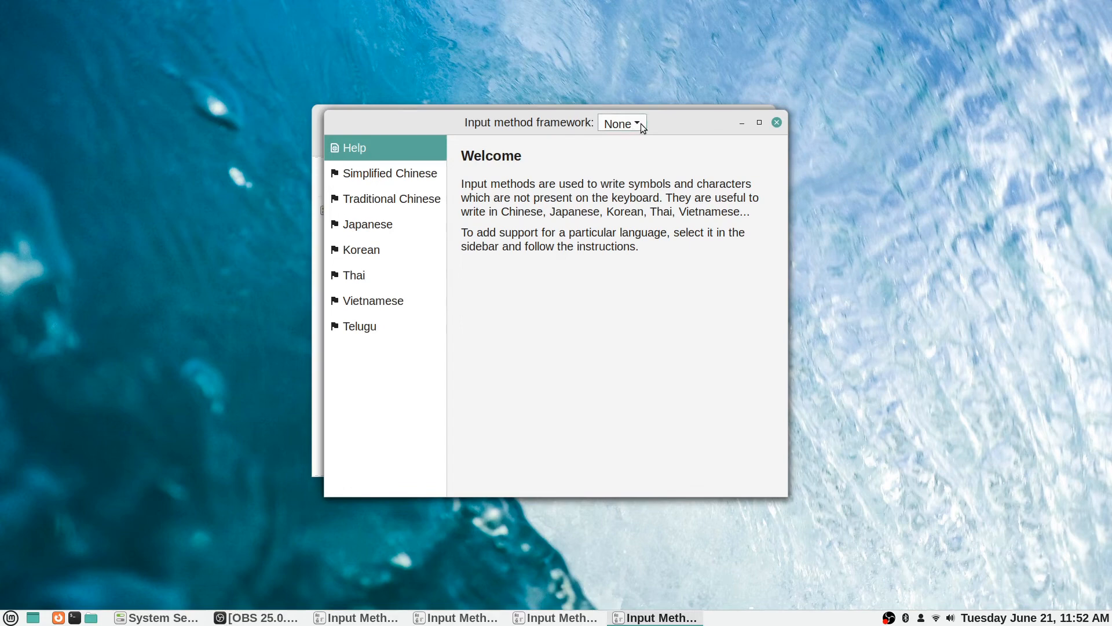
left_click(621, 122)
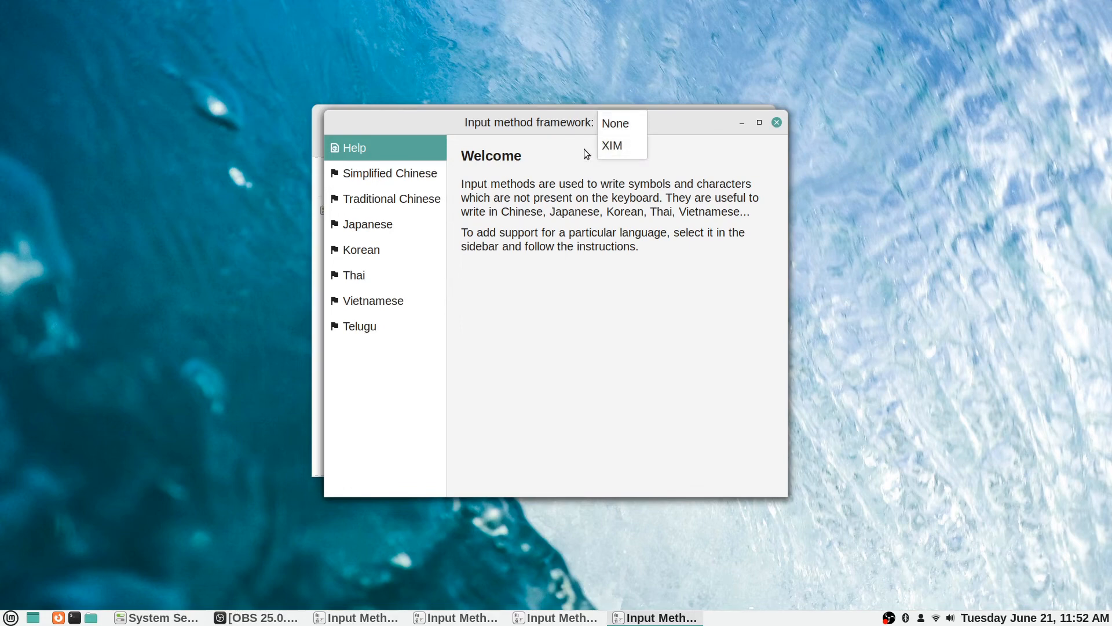
left_click(620, 122)
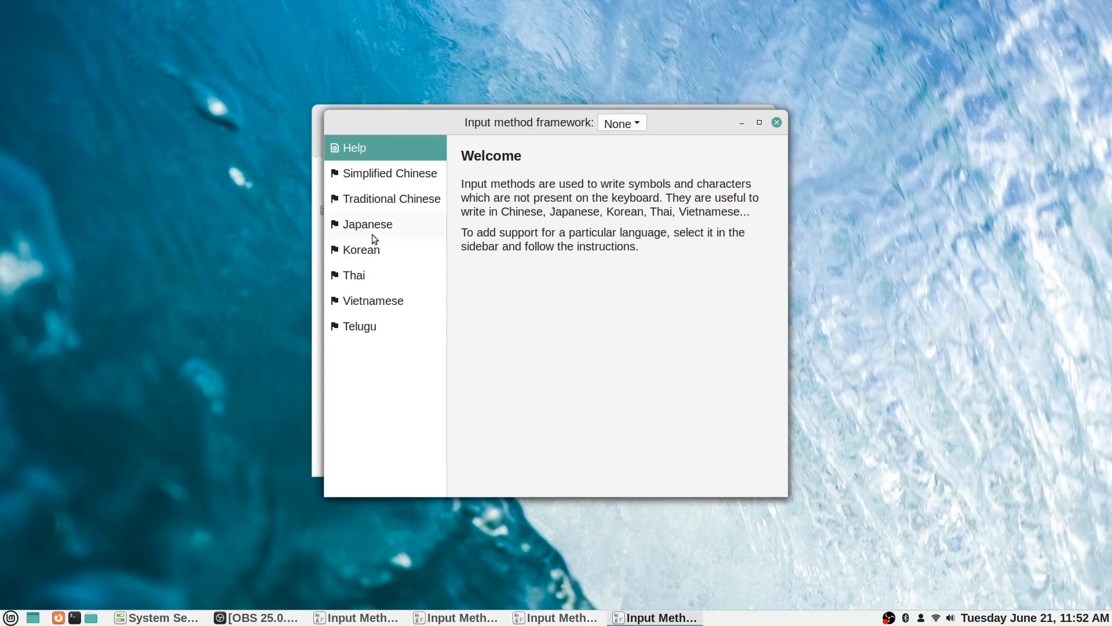
mouse_move(800, 168)
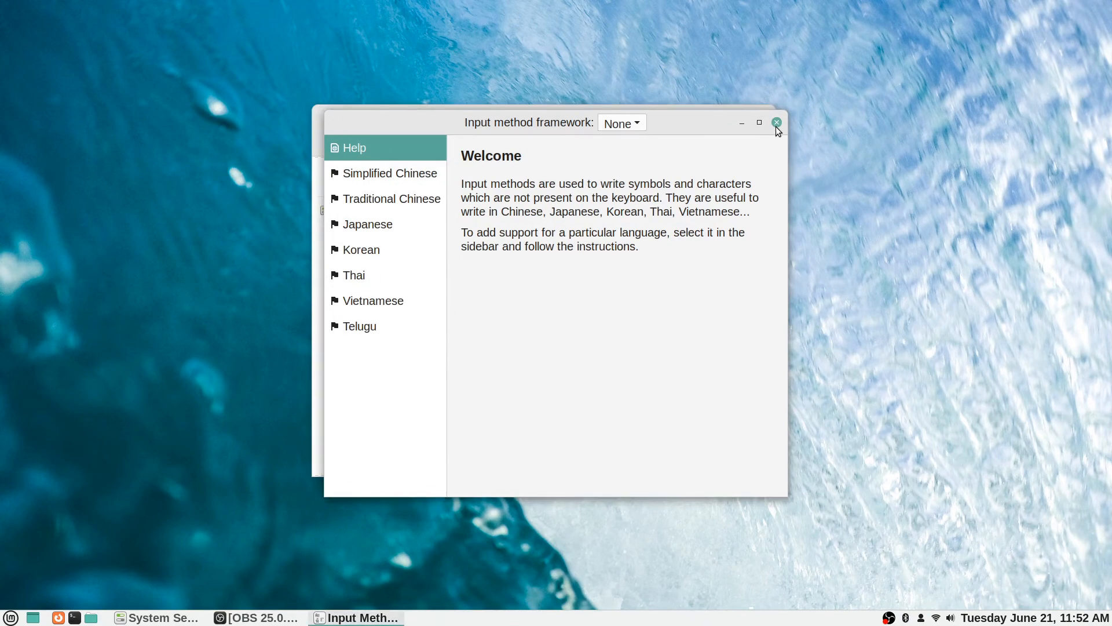
- Close the Input Method guide and select the Languages settings panel
left_click(776, 122)
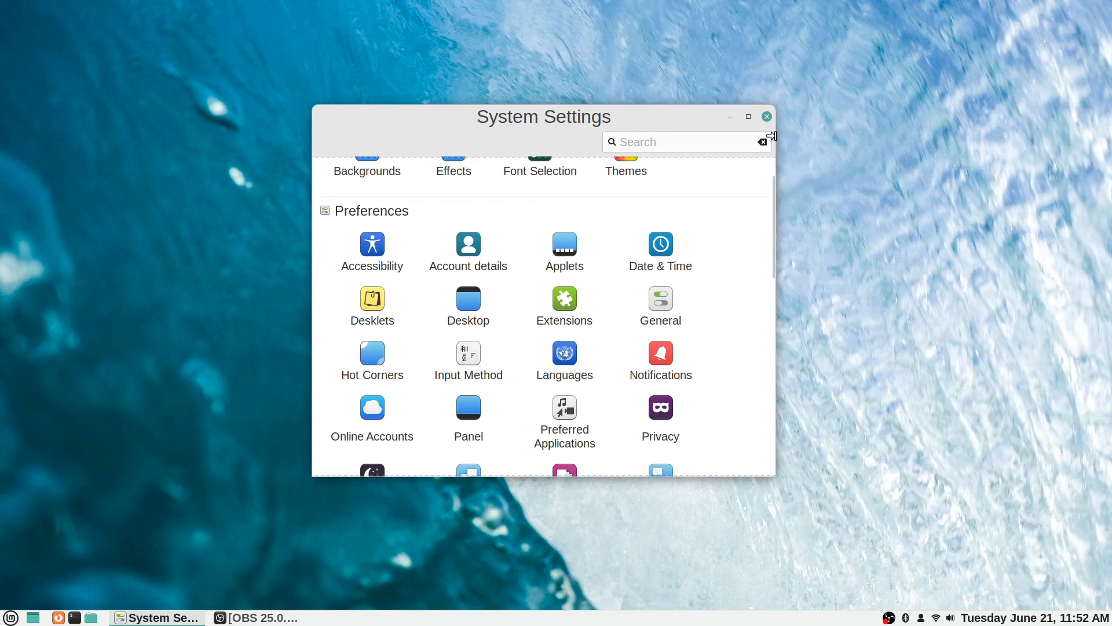
left_click(564, 361)
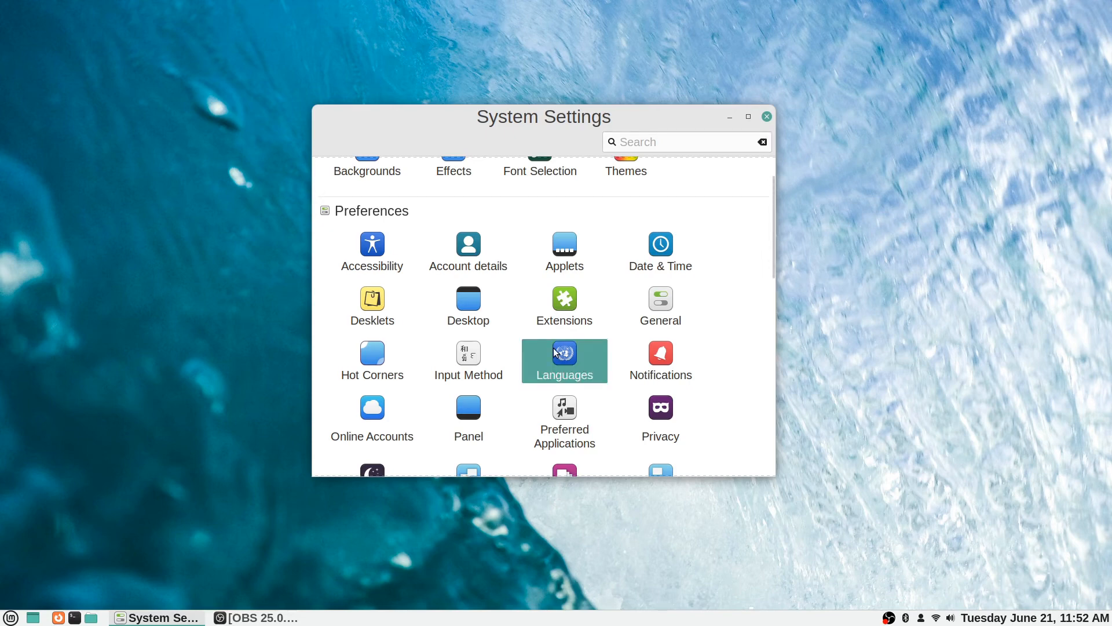
double_click(564, 353)
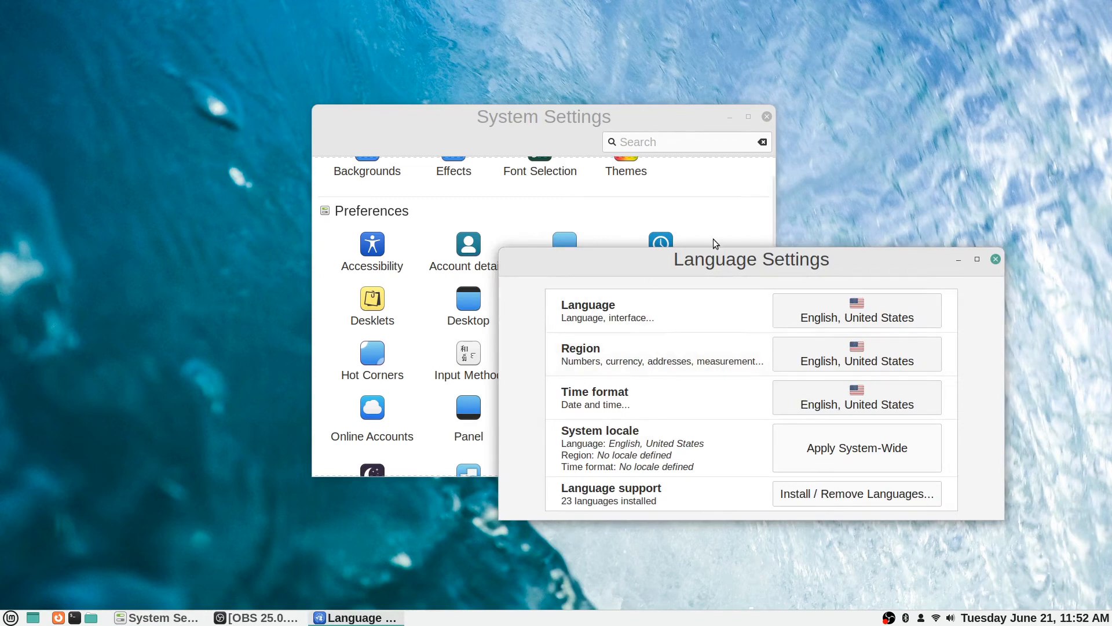
left_click_drag(751, 259, 589, 142)
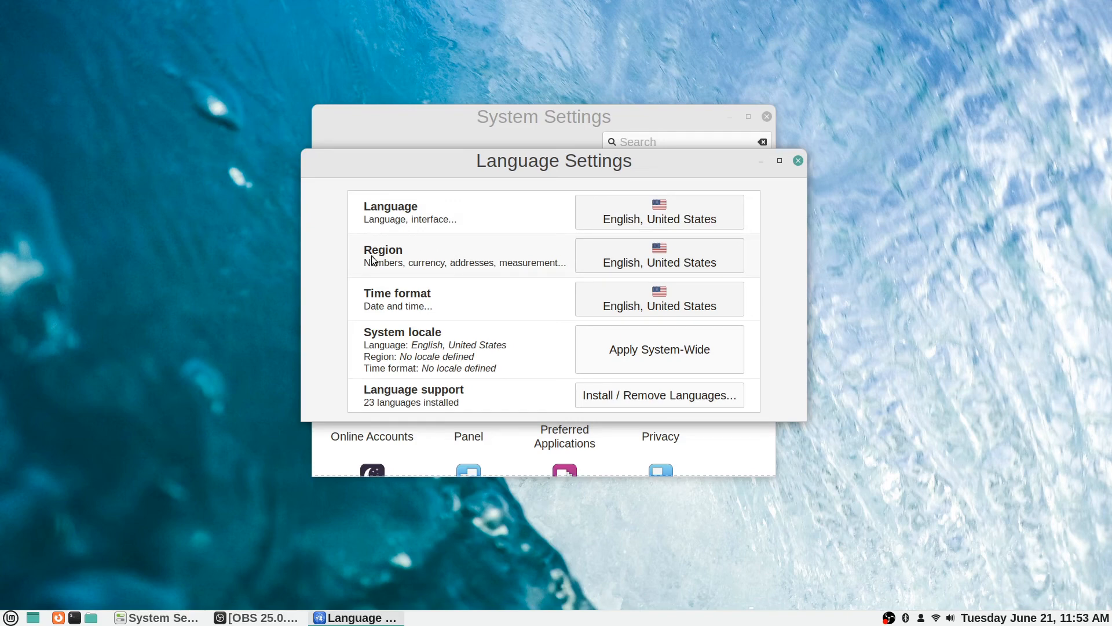
mouse_move(369, 277)
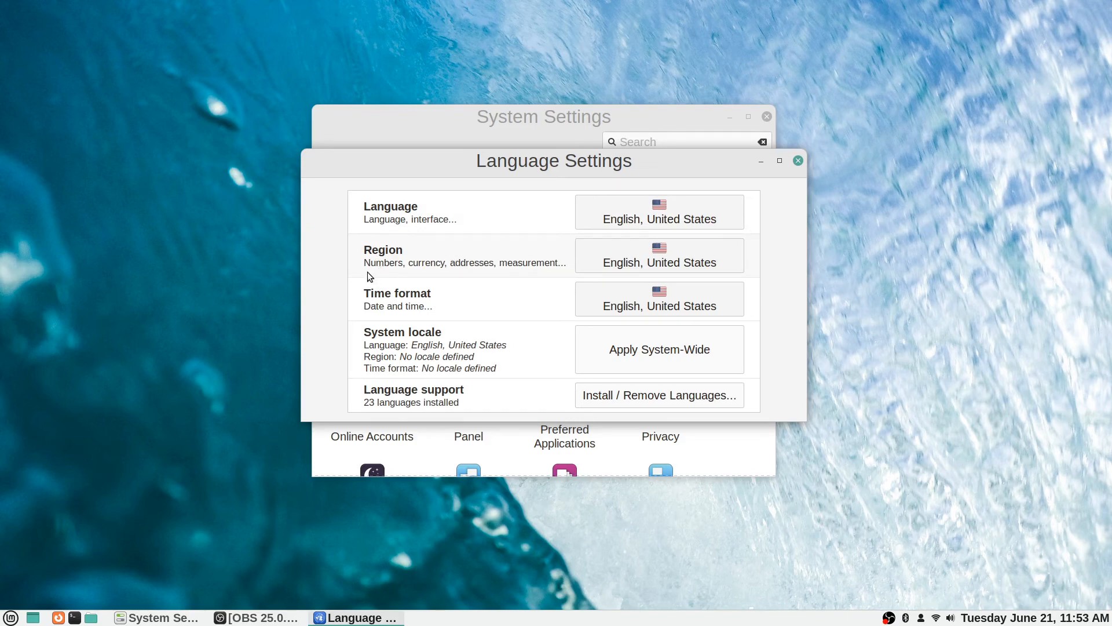
mouse_move(516, 277)
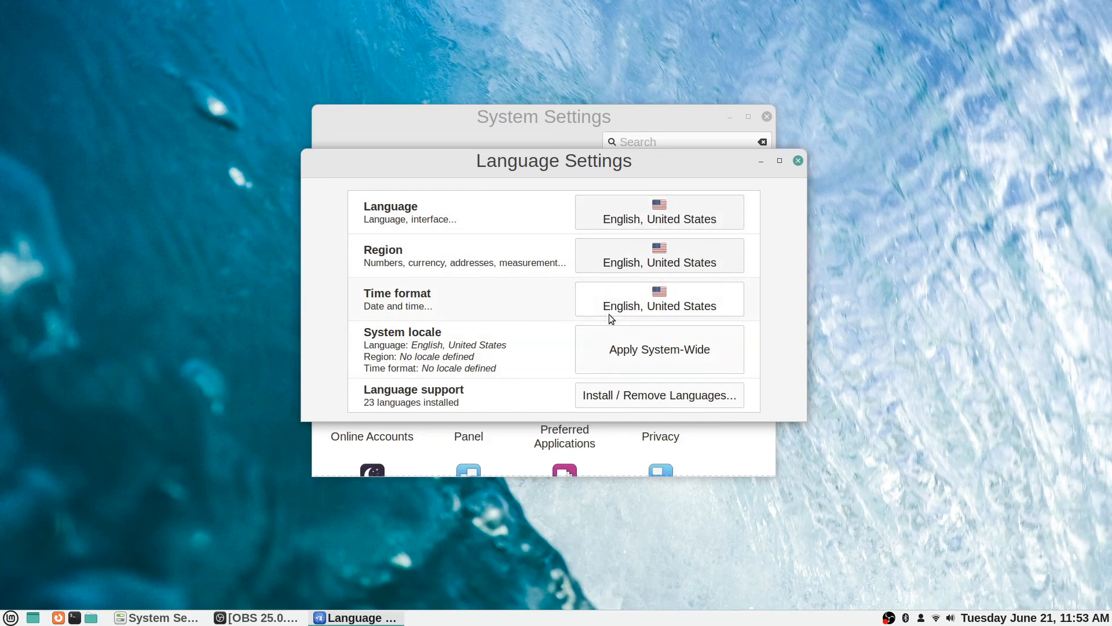
mouse_move(323, 363)
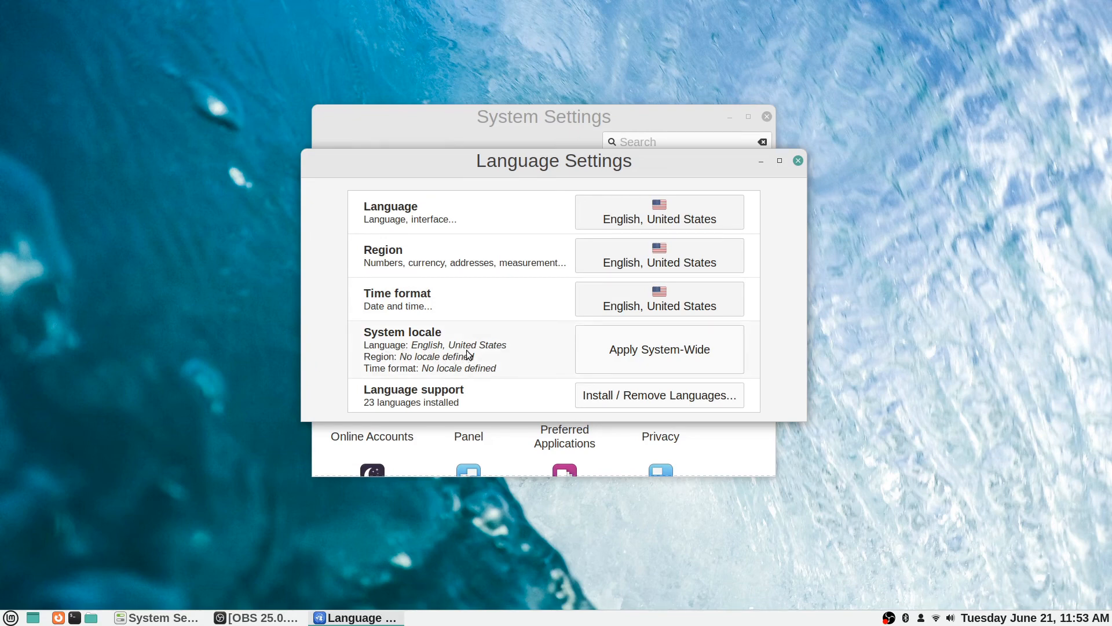
mouse_move(465, 370)
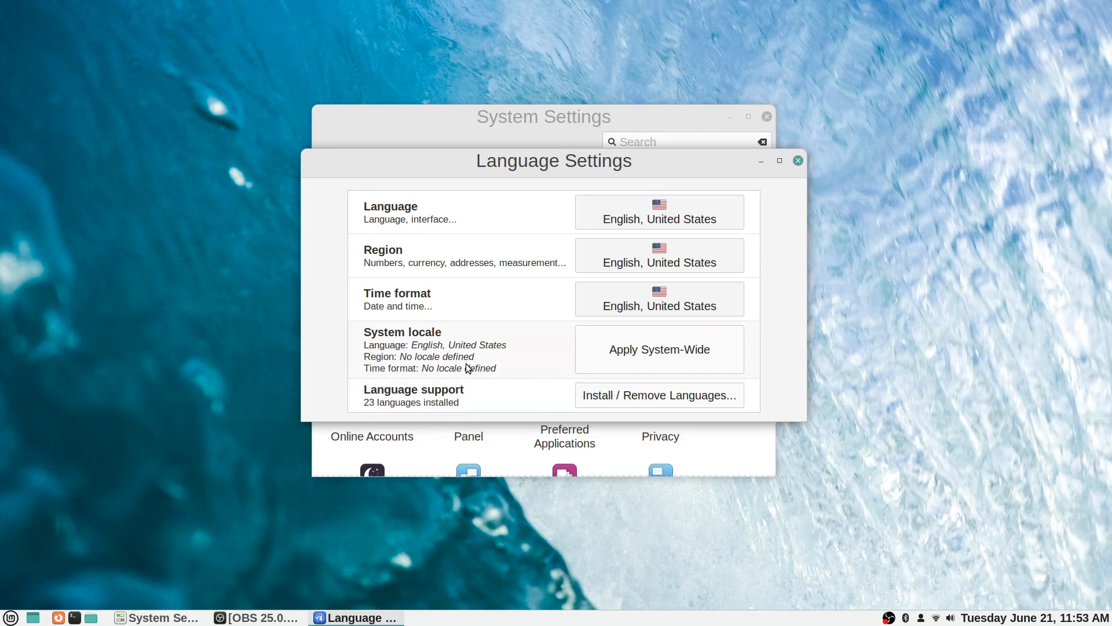
mouse_move(488, 383)
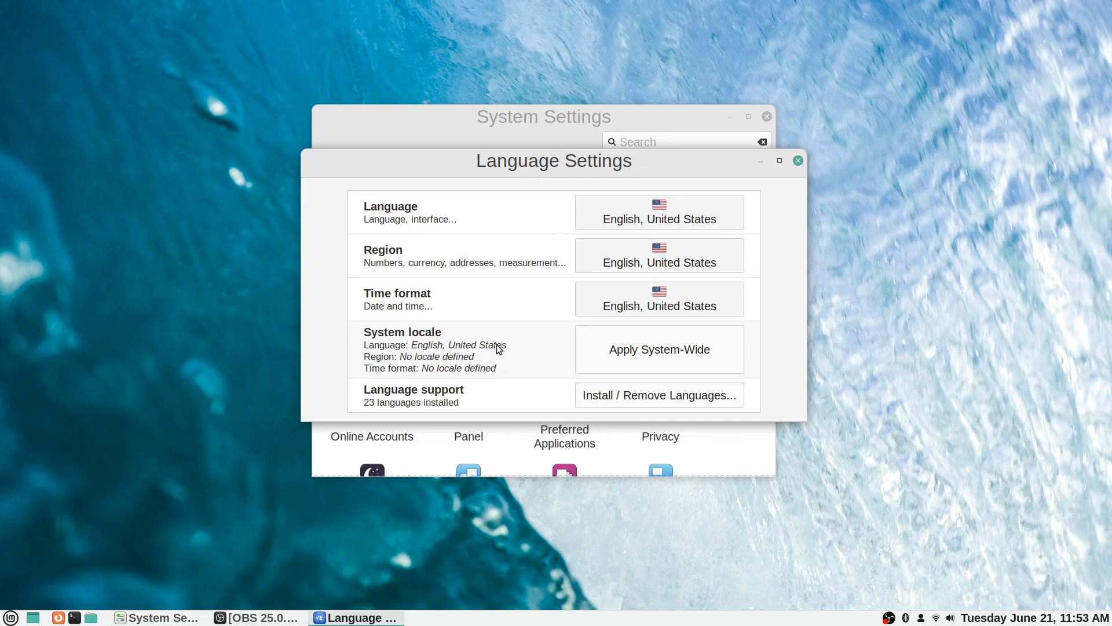
mouse_move(639, 345)
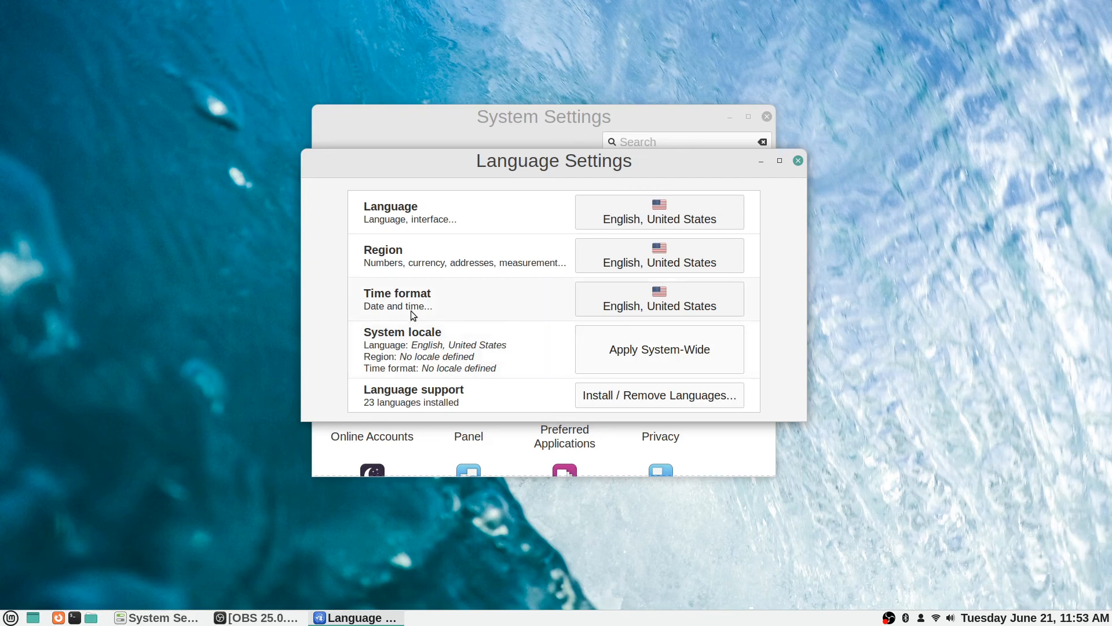
mouse_move(460, 339)
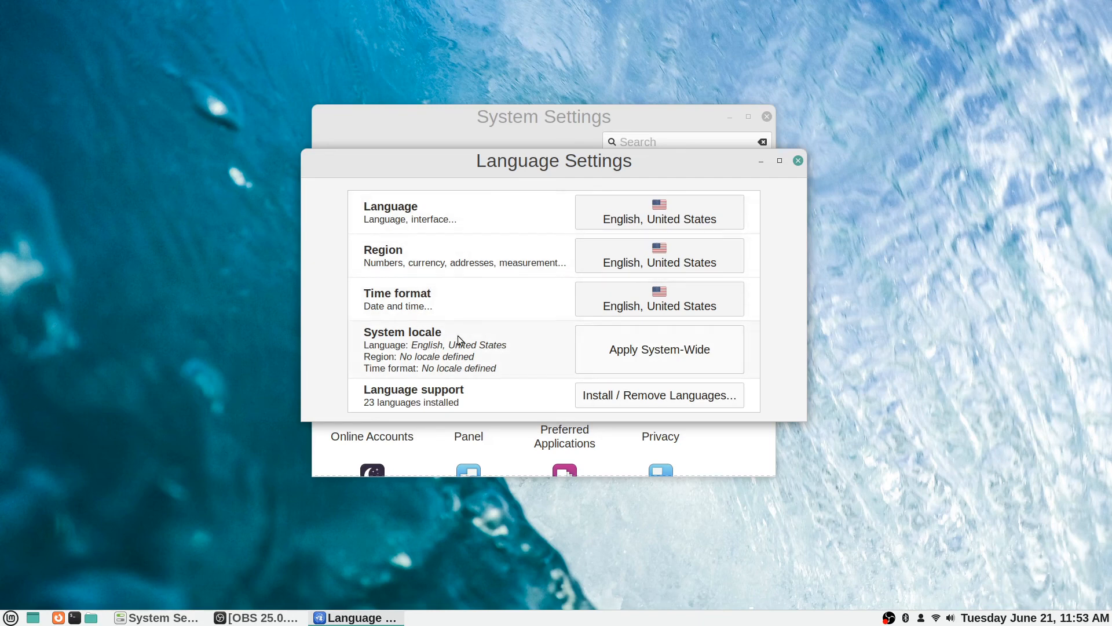
mouse_move(375, 393)
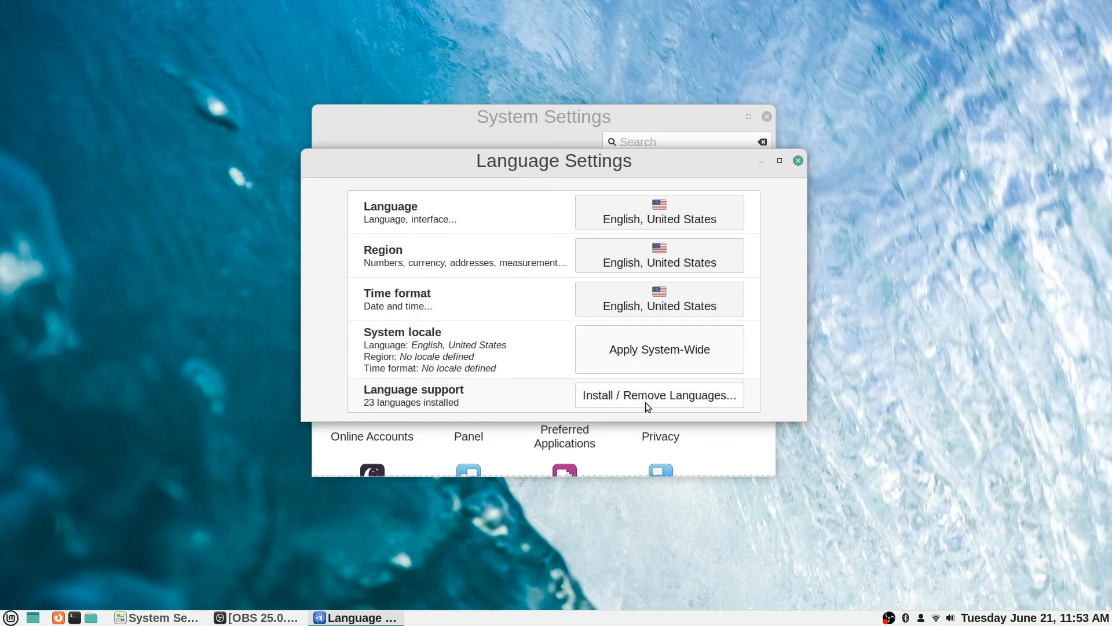
mouse_move(677, 407)
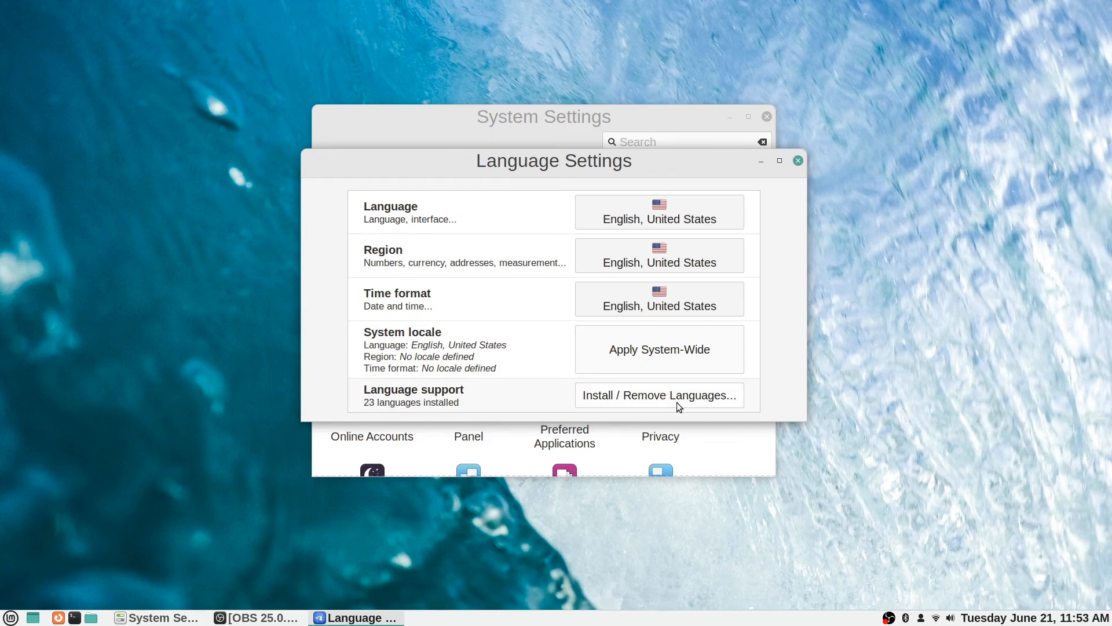
mouse_move(664, 403)
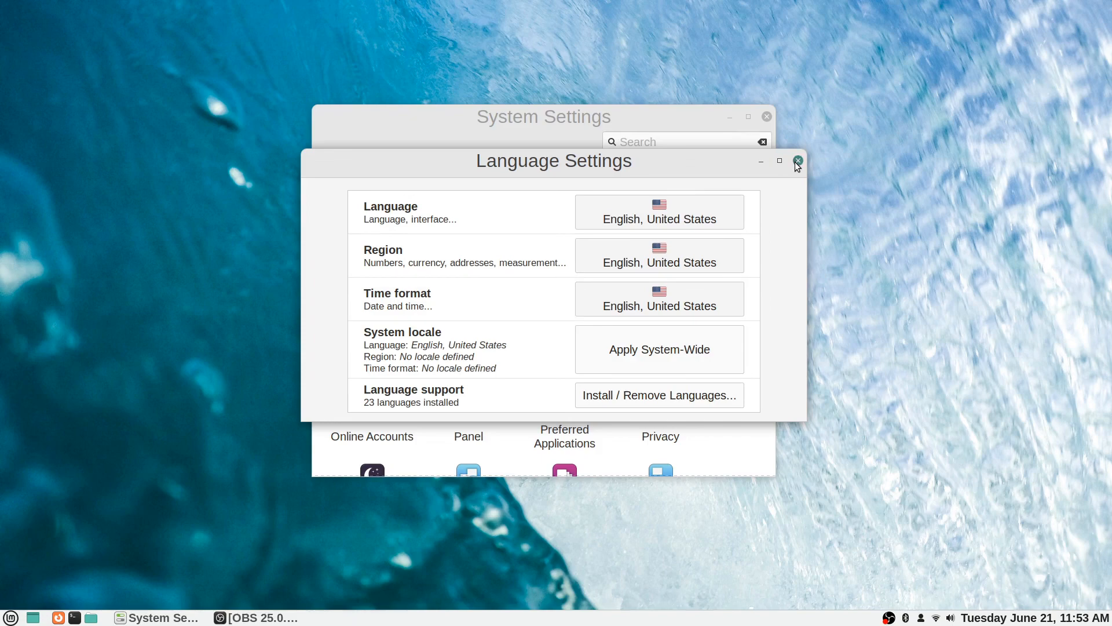
left_click(796, 160)
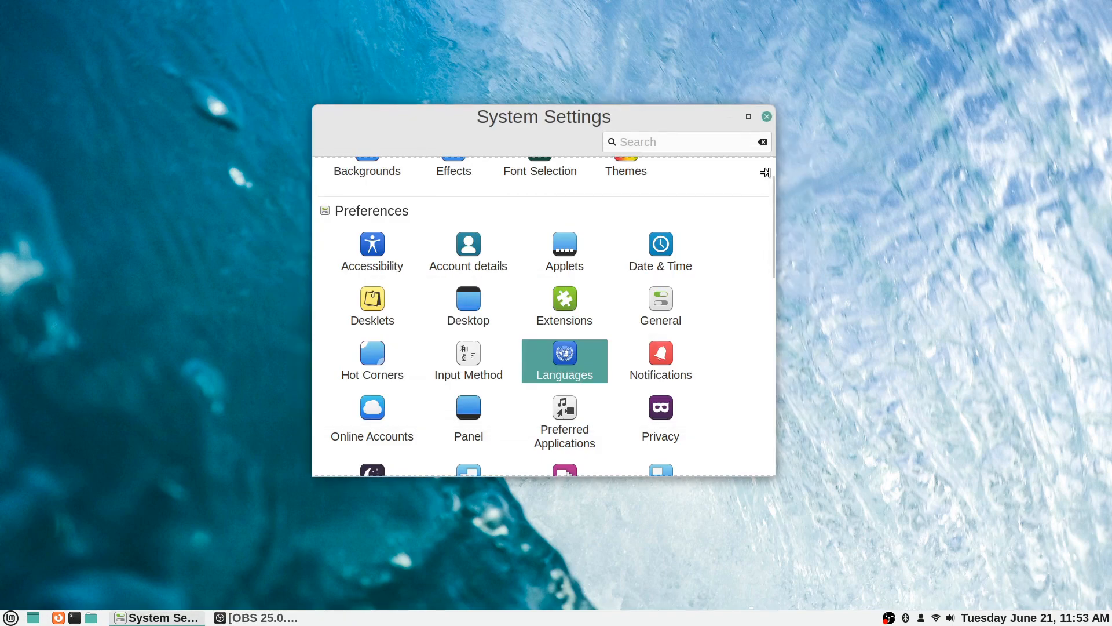